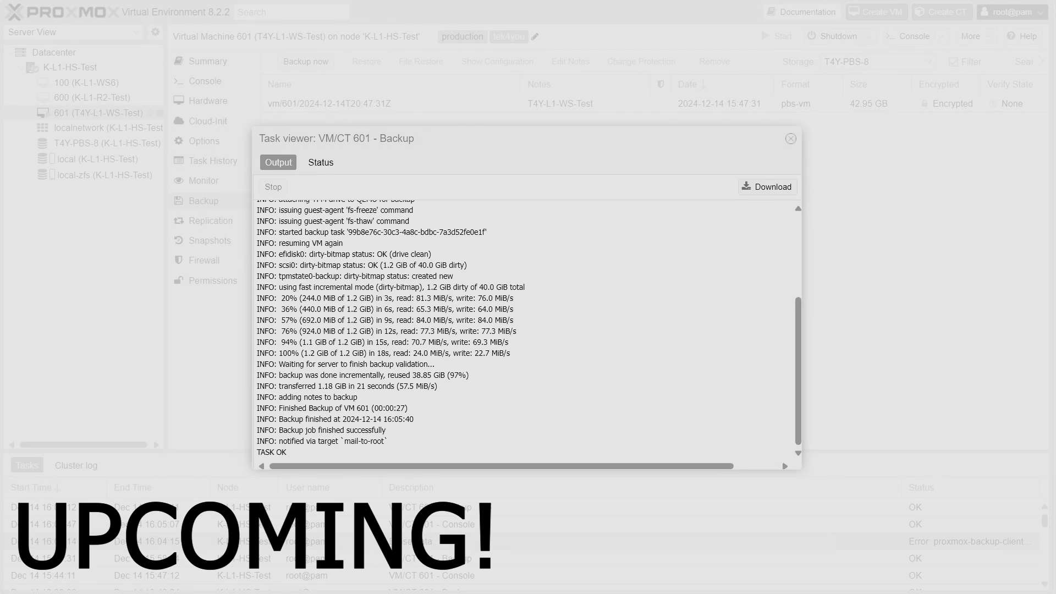
Look over the Proxmox product pages, then show VM 601's backups on T4Y-PBS-8.
double_click(401, 408)
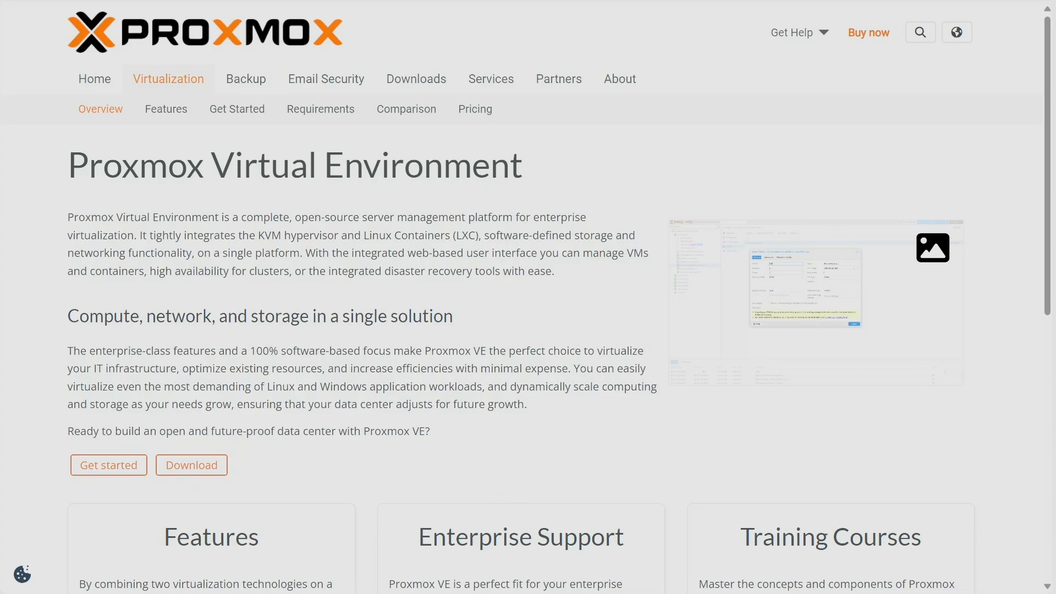
left_click(245, 79)
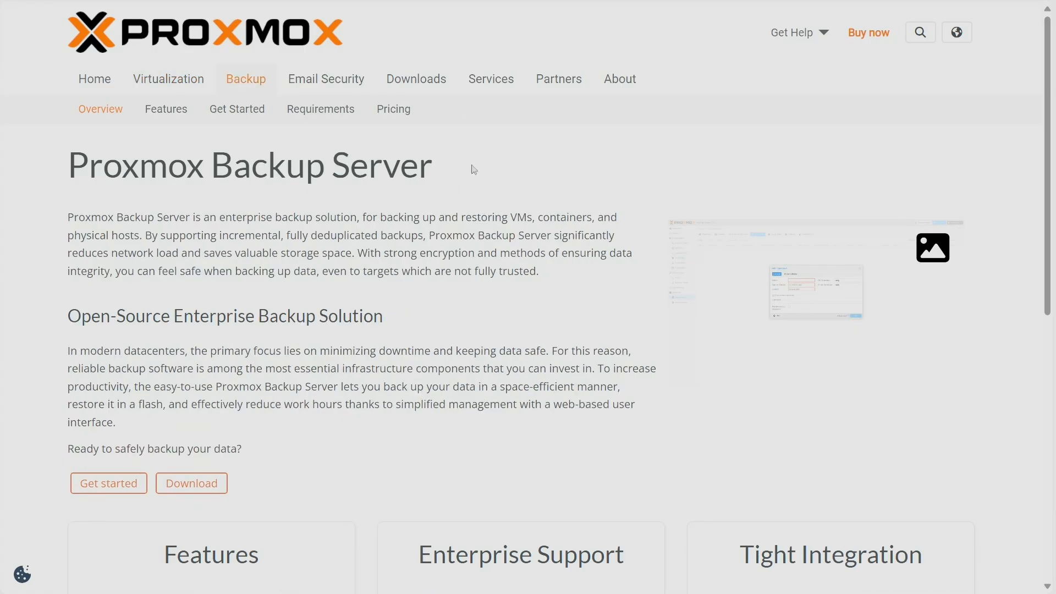
left_click(168, 79)
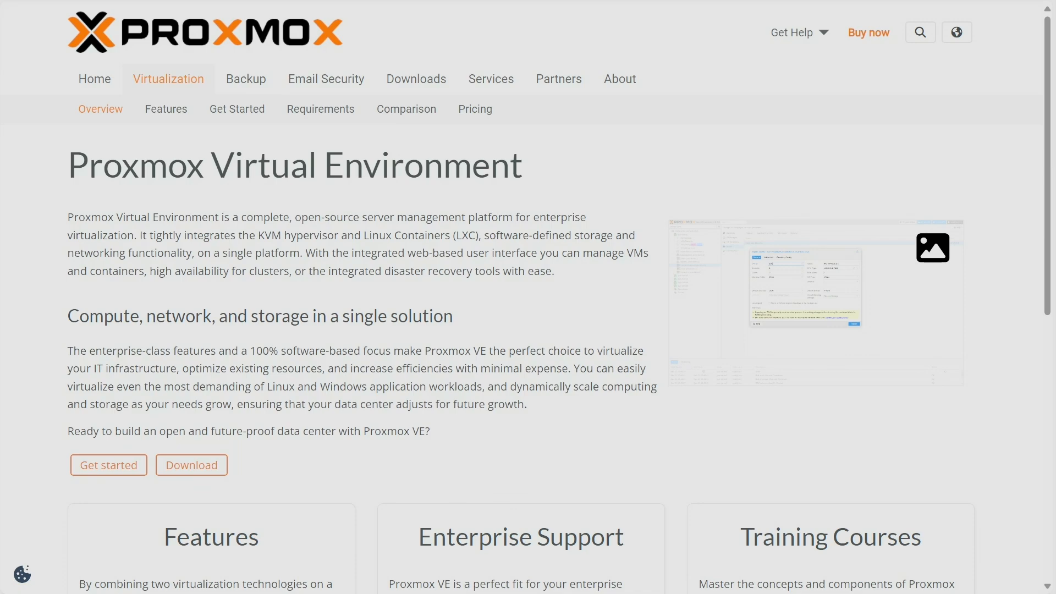
left_click(246, 79)
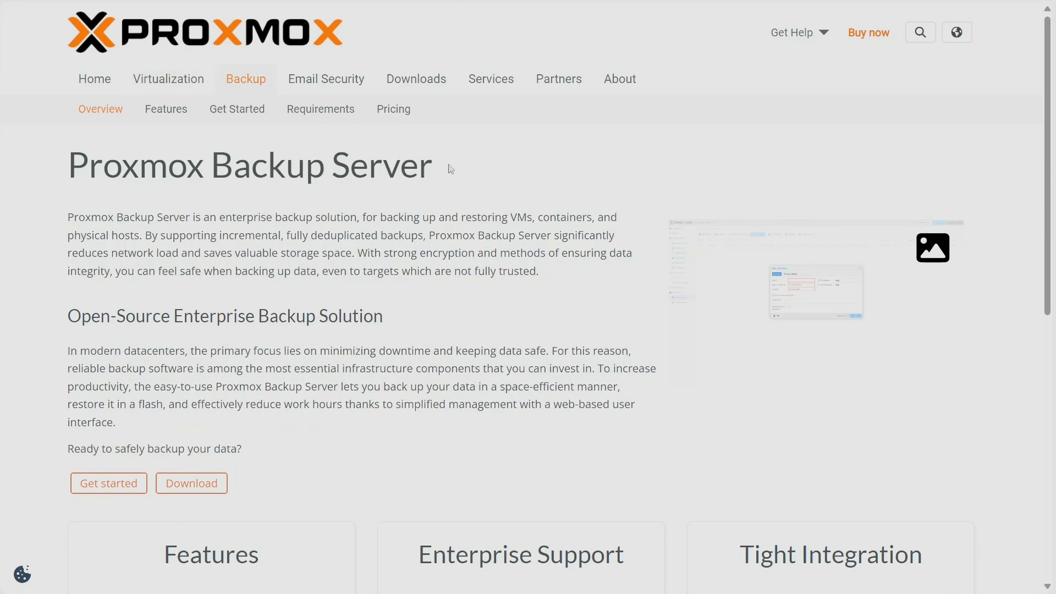
mouse_move(486, 191)
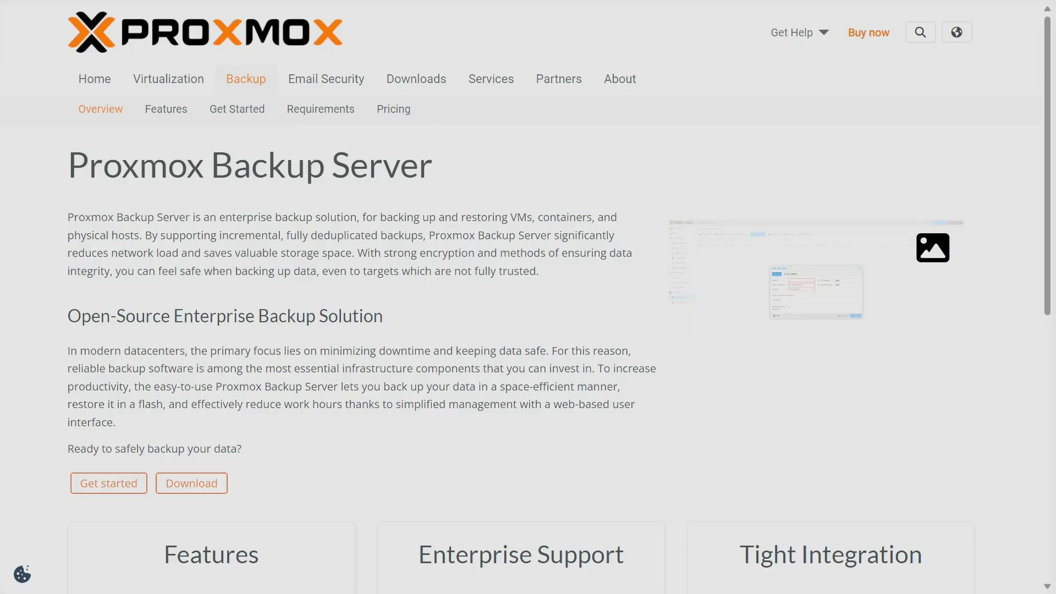
left_click(168, 79)
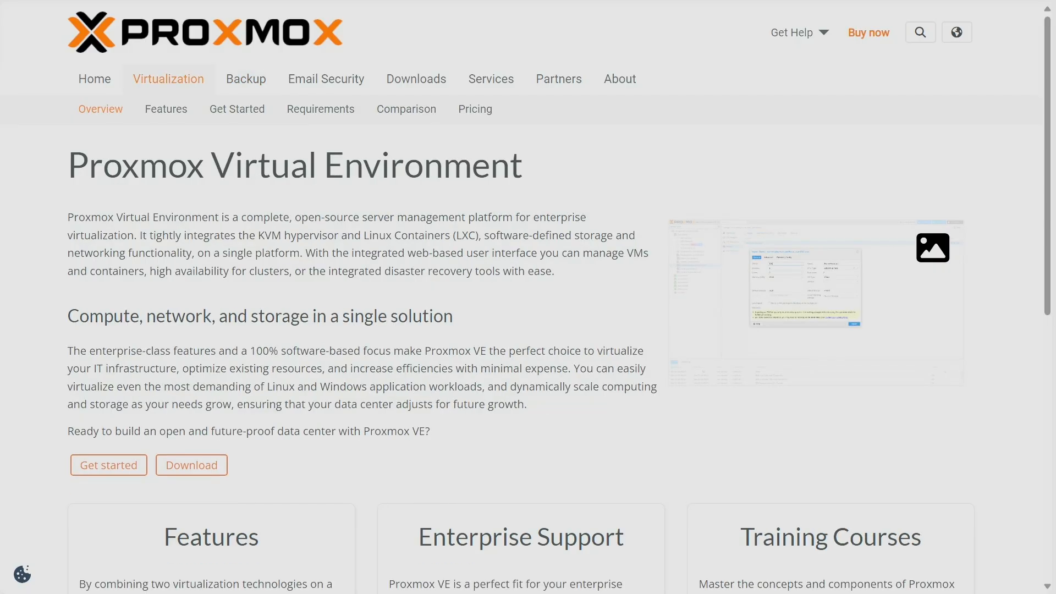
mouse_move(158, 60)
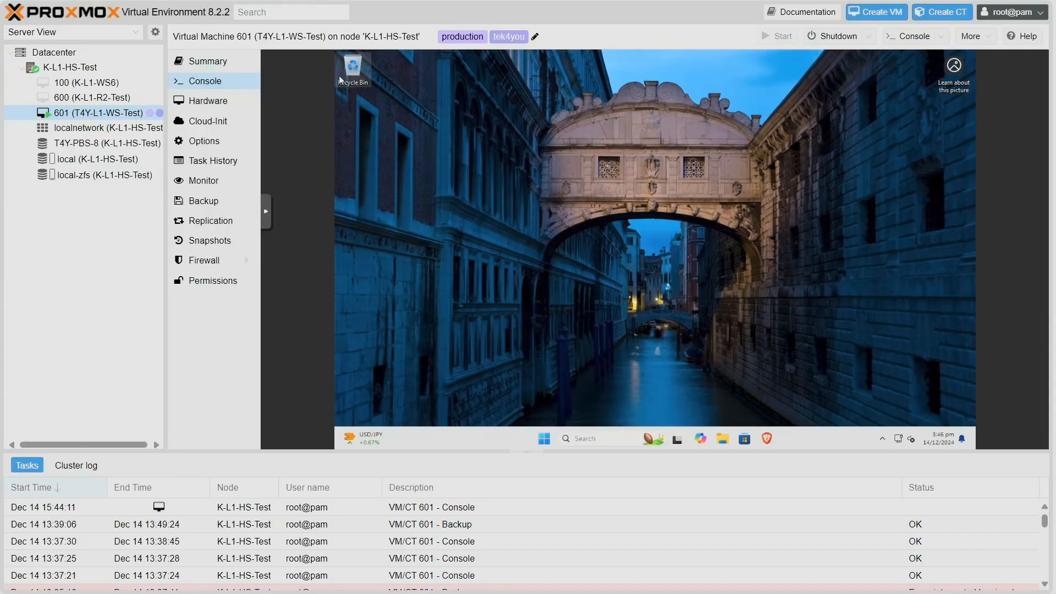
mouse_move(114, 115)
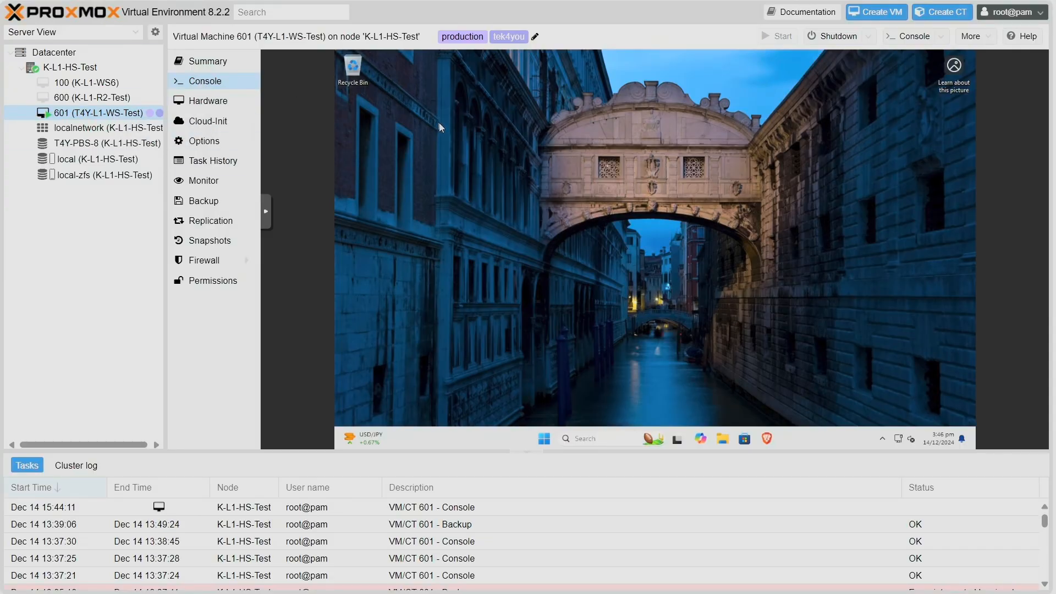
mouse_move(72, 149)
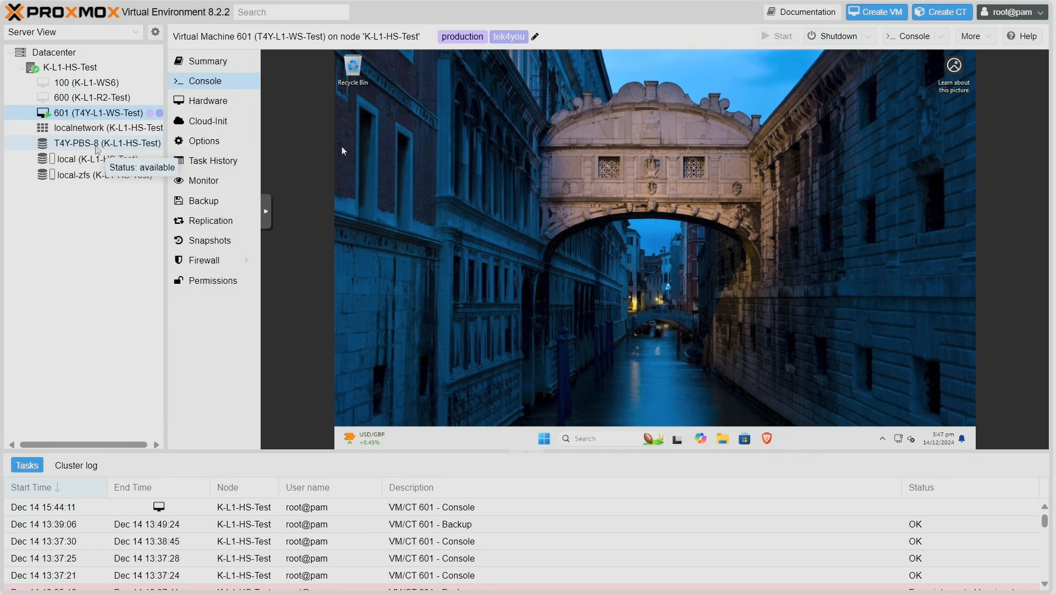
mouse_move(260, 138)
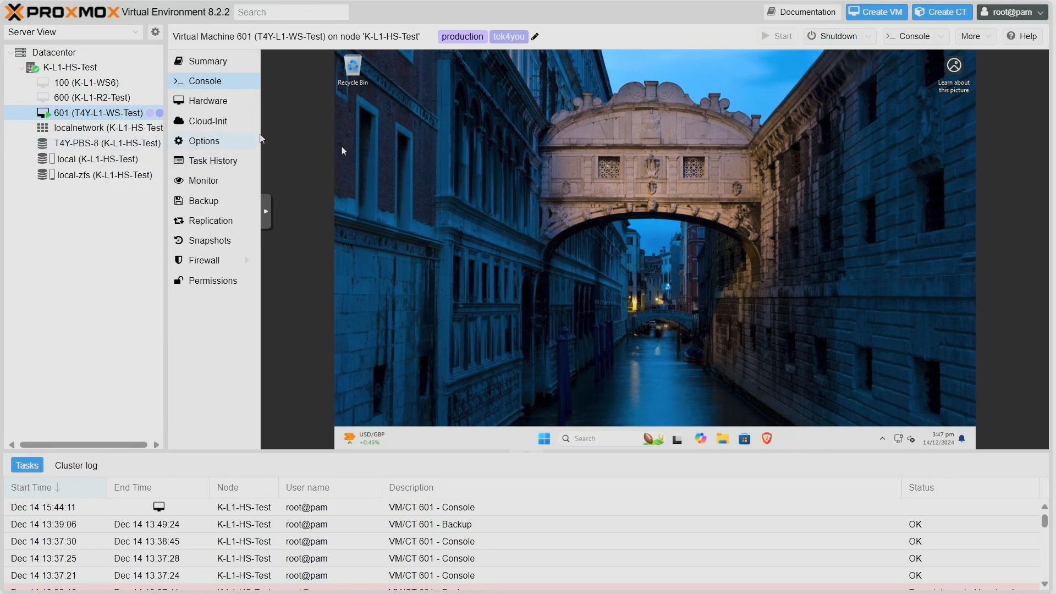
left_click(204, 201)
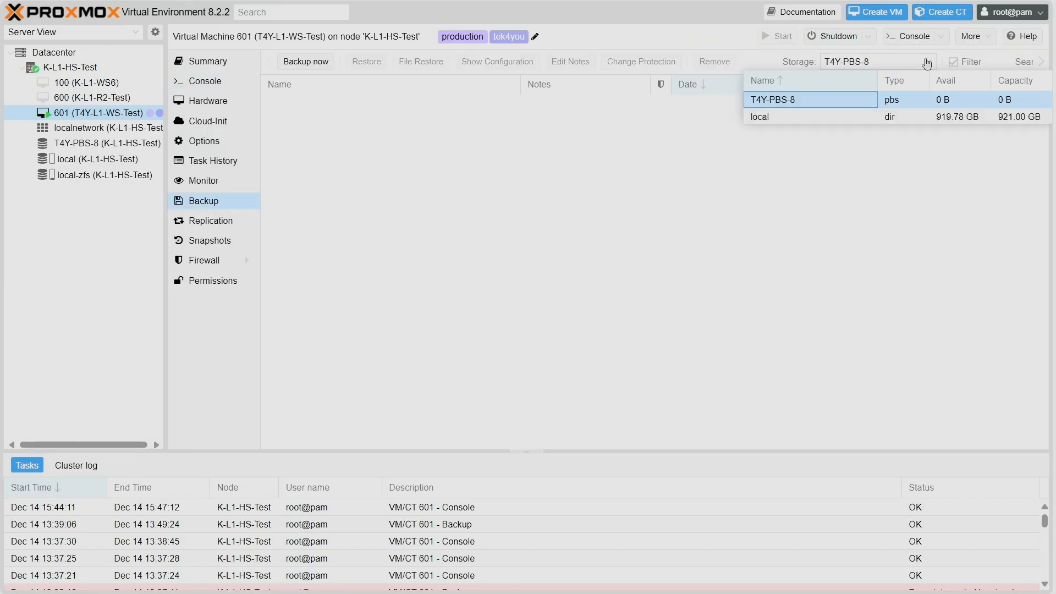
Pick T4Y-PBS-8 as backup storage and start a new snapshot backup of VM 601.
left_click(759, 116)
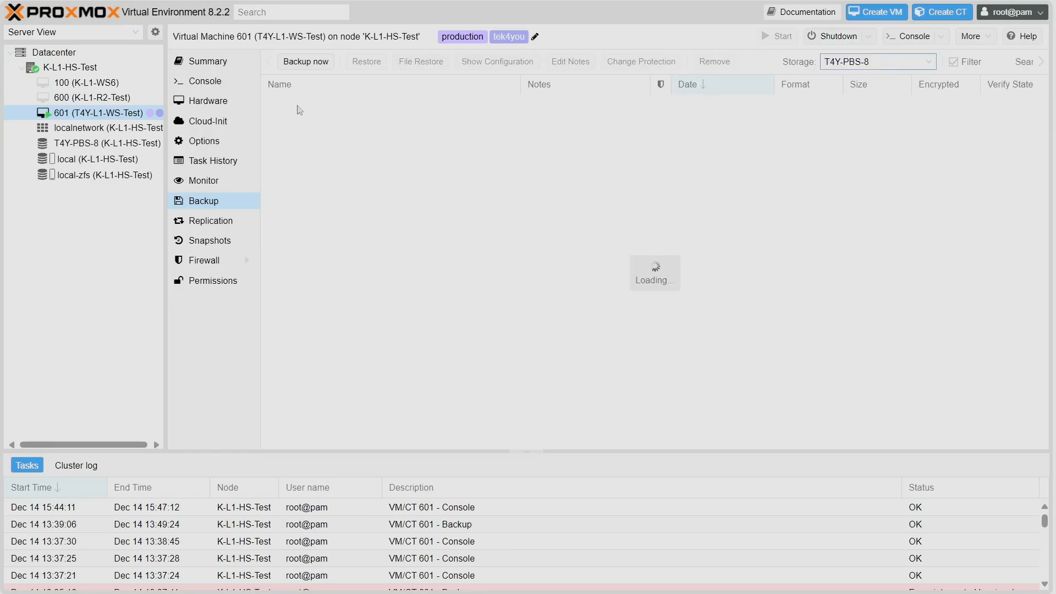
left_click(304, 61)
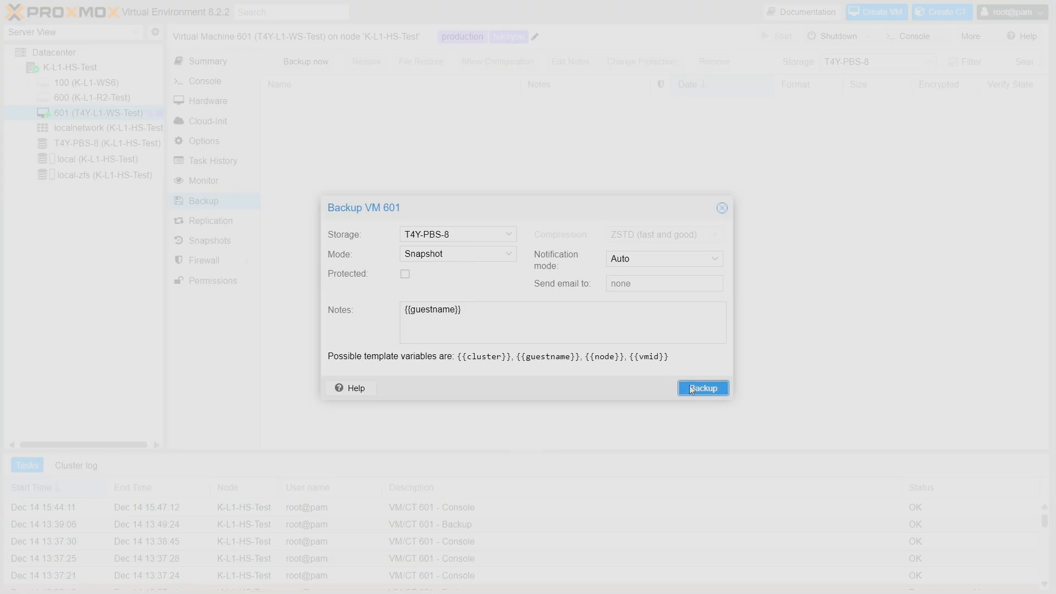
Run the encrypted VM 601 backup to T4Y-PBS-8 until TASK OK with 40 GiB transferred.
left_click(703, 388)
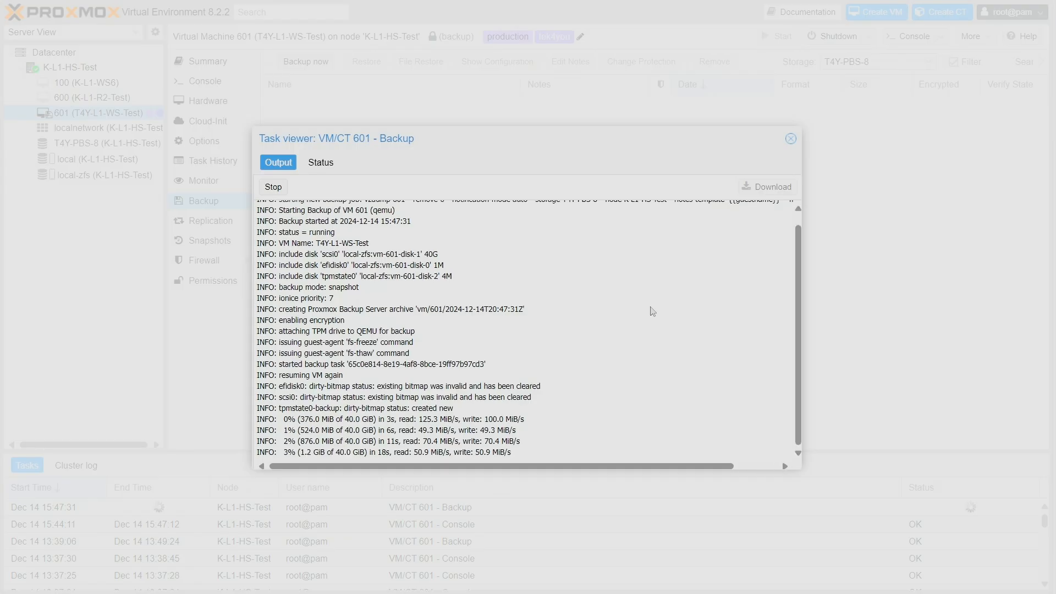
mouse_move(614, 315)
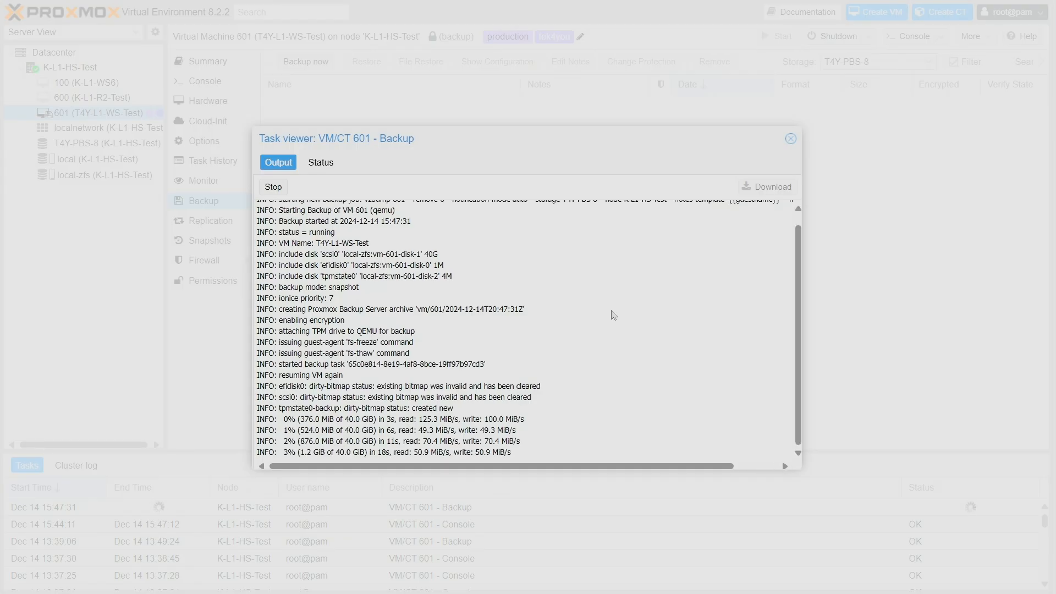
left_click_drag(283, 418, 498, 452)
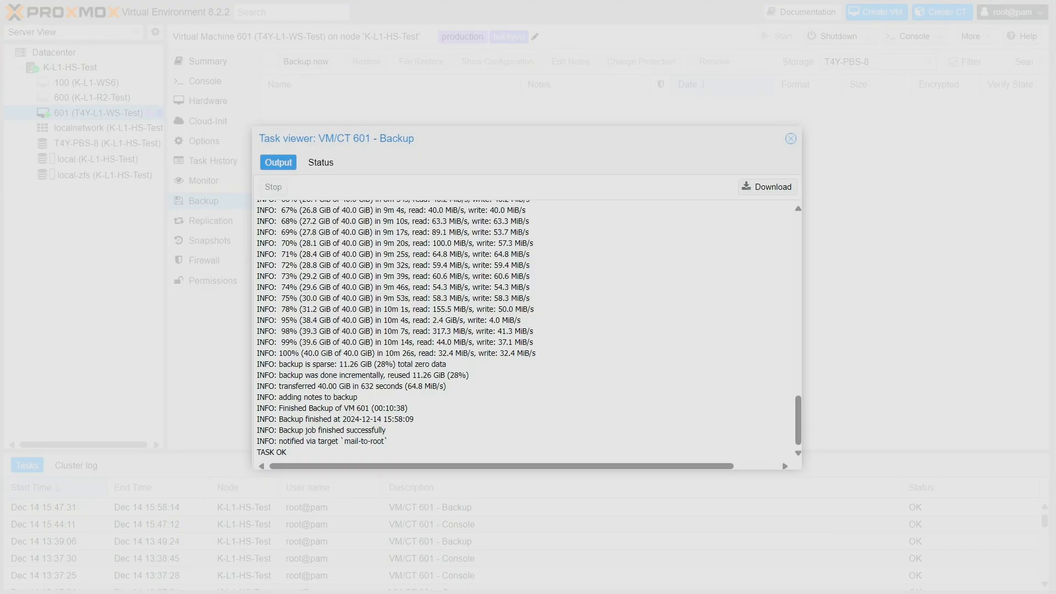
Review the 11.26 GiB sparse-data figure in the task log, then close the log.
double_click(347, 353)
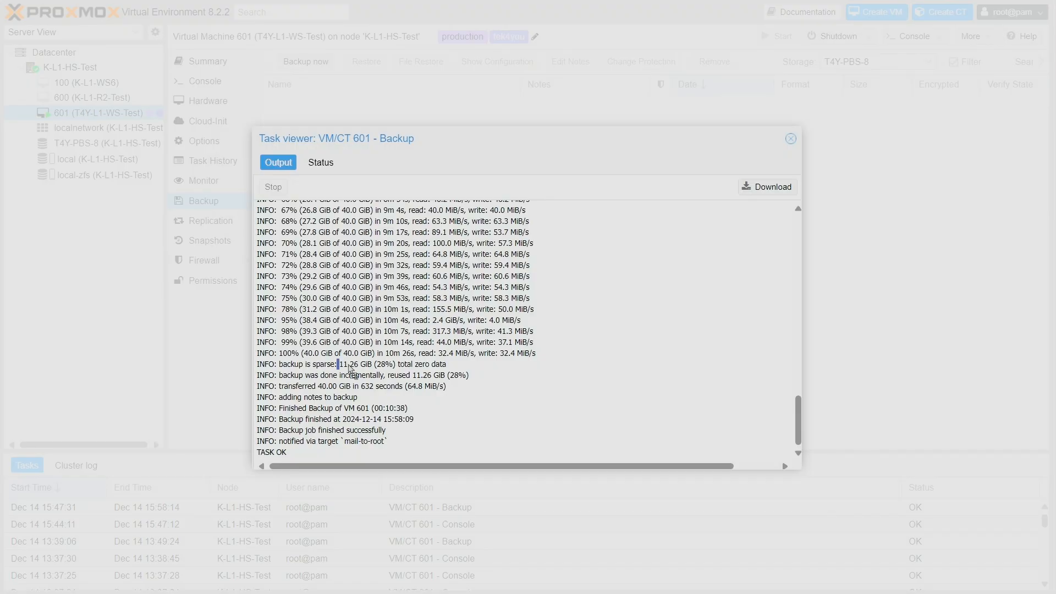
mouse_move(358, 376)
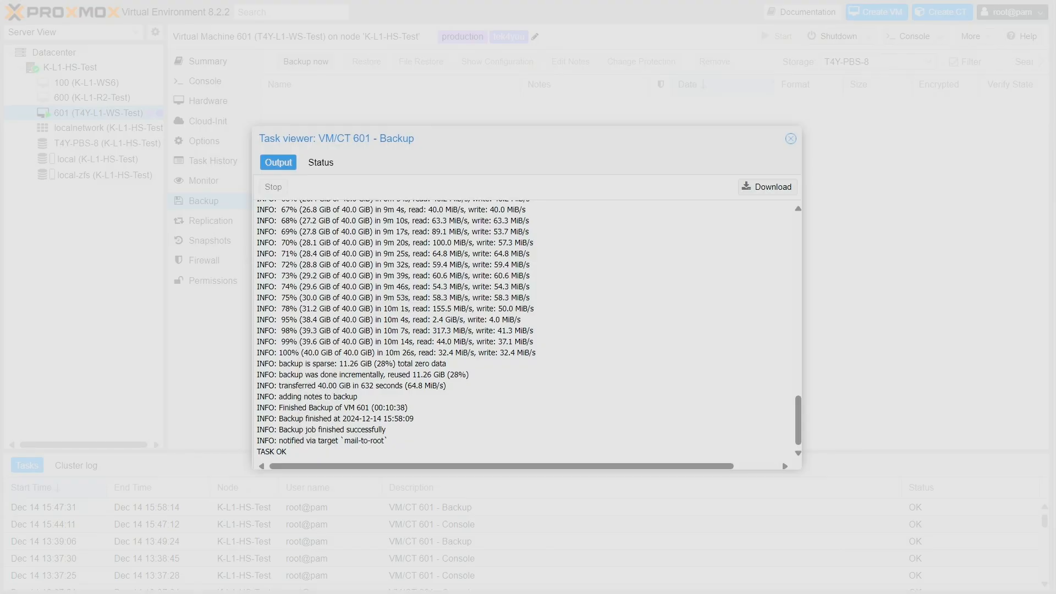
left_click(790, 138)
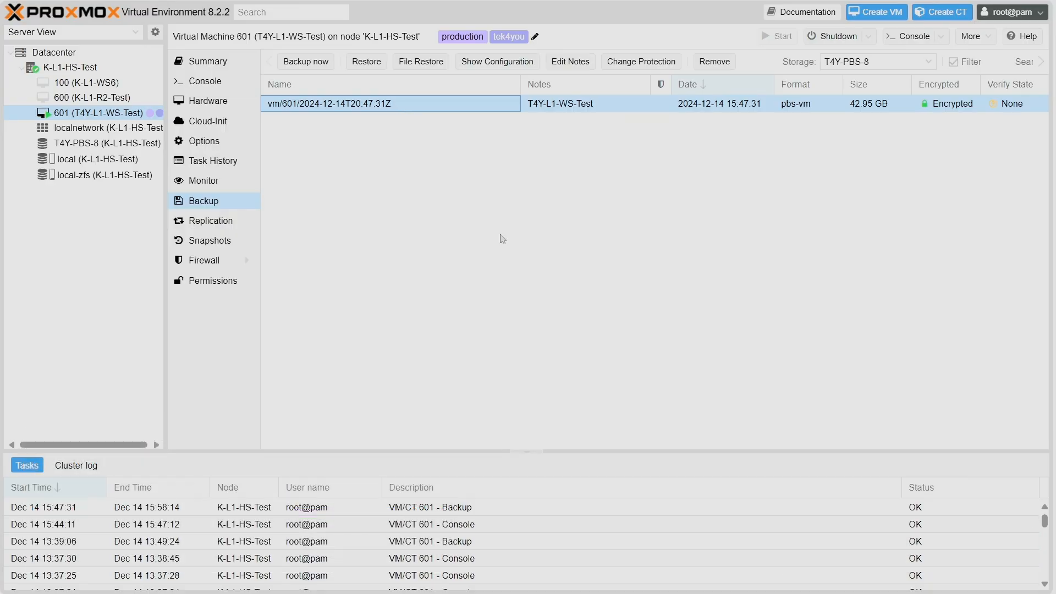
mouse_move(734, 210)
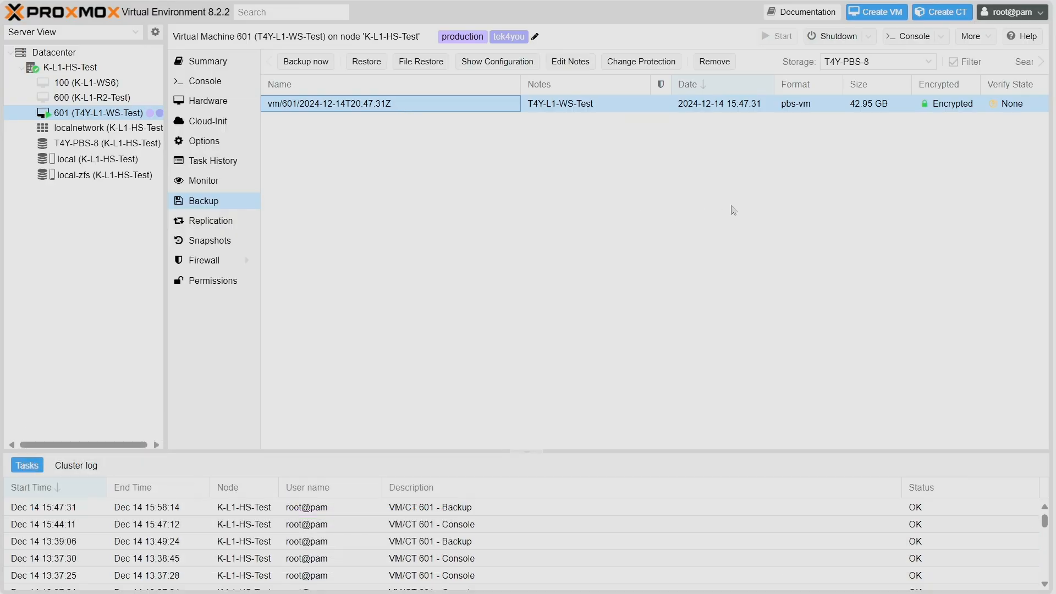
mouse_move(841, 200)
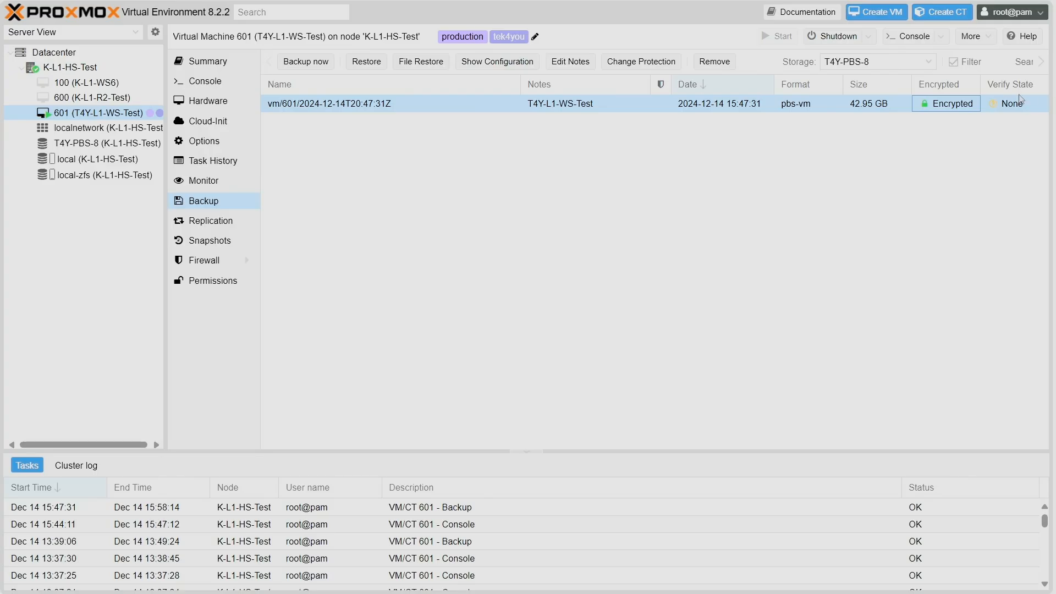
mouse_move(1019, 112)
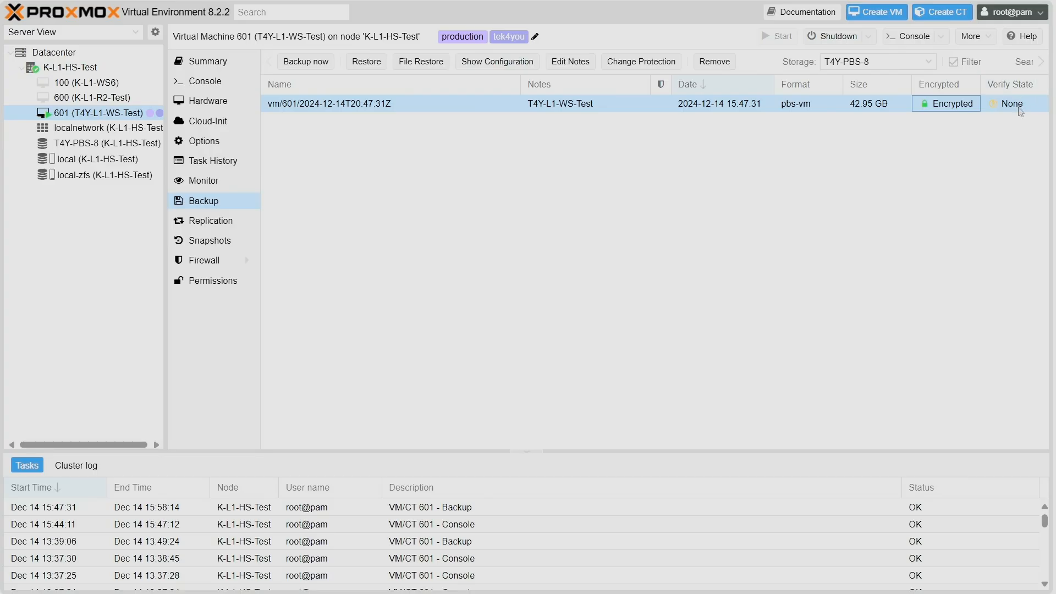
mouse_move(1019, 112)
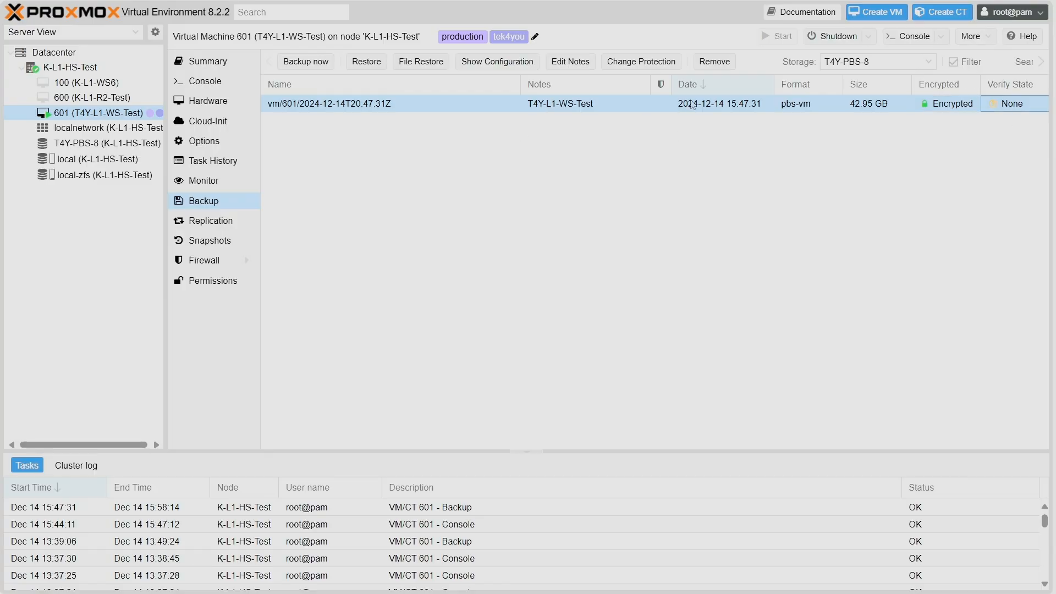
Try removing VM 601's backup, dismiss the Datastore.Modify/Prune permission error, and open the console.
left_click(714, 61)
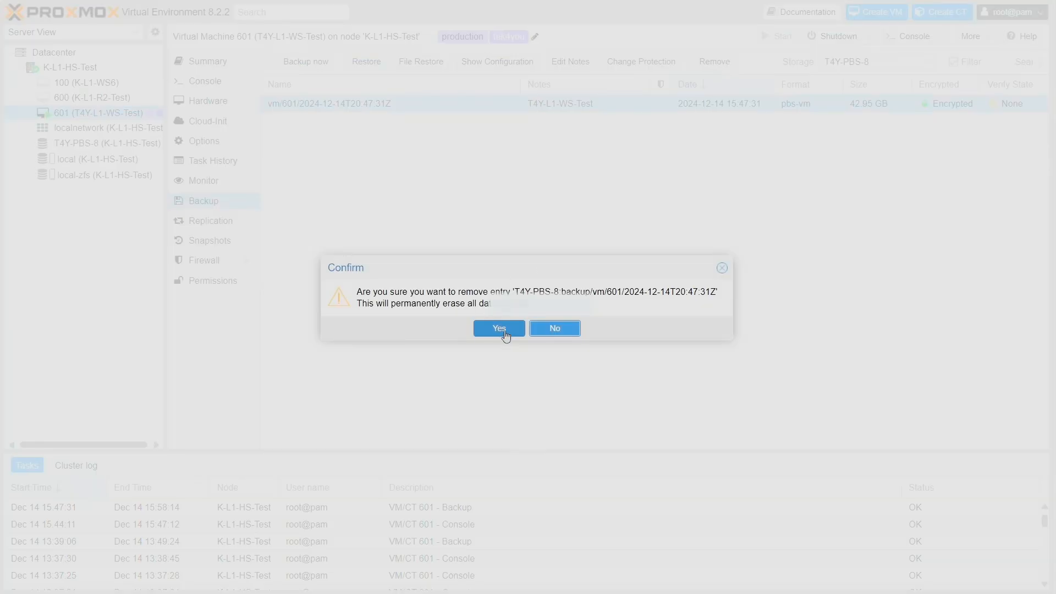
left_click(499, 329)
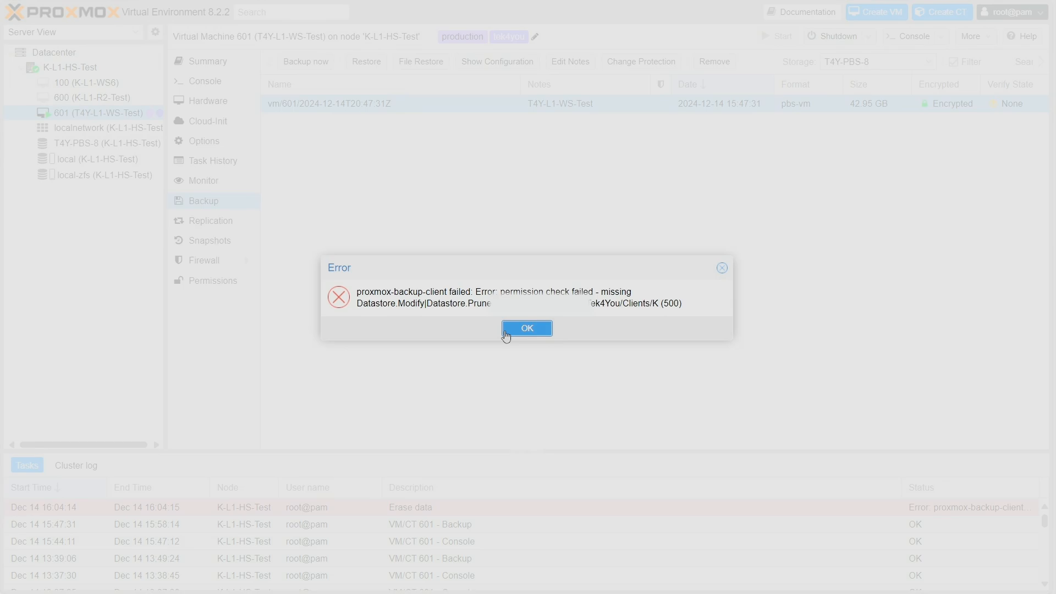
left_click(527, 328)
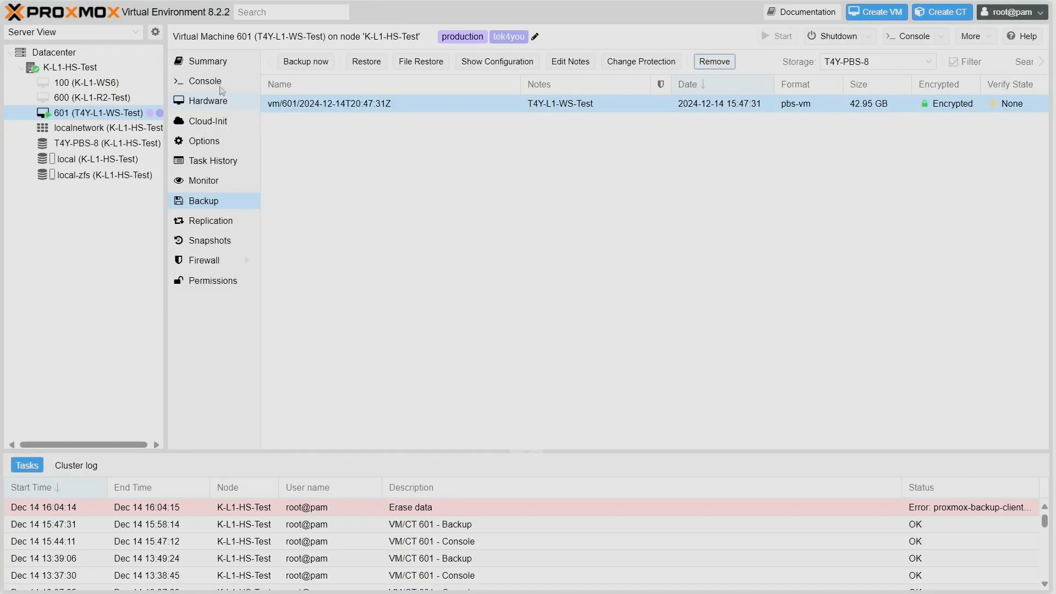
left_click(204, 81)
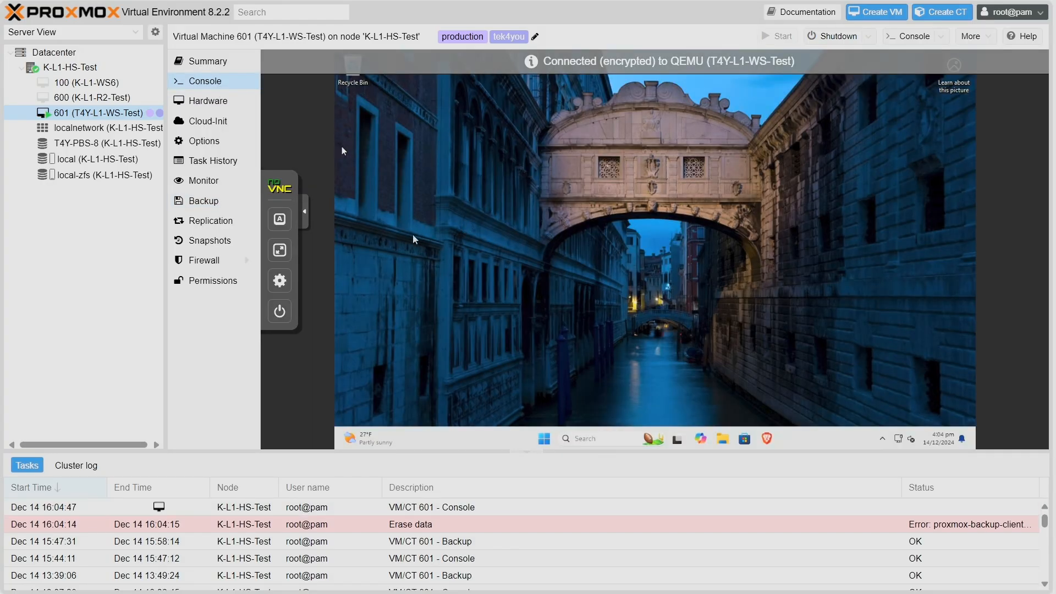
Create and save a desktop text file containing 'Test 123' inside VM 601.
right_click(414, 239)
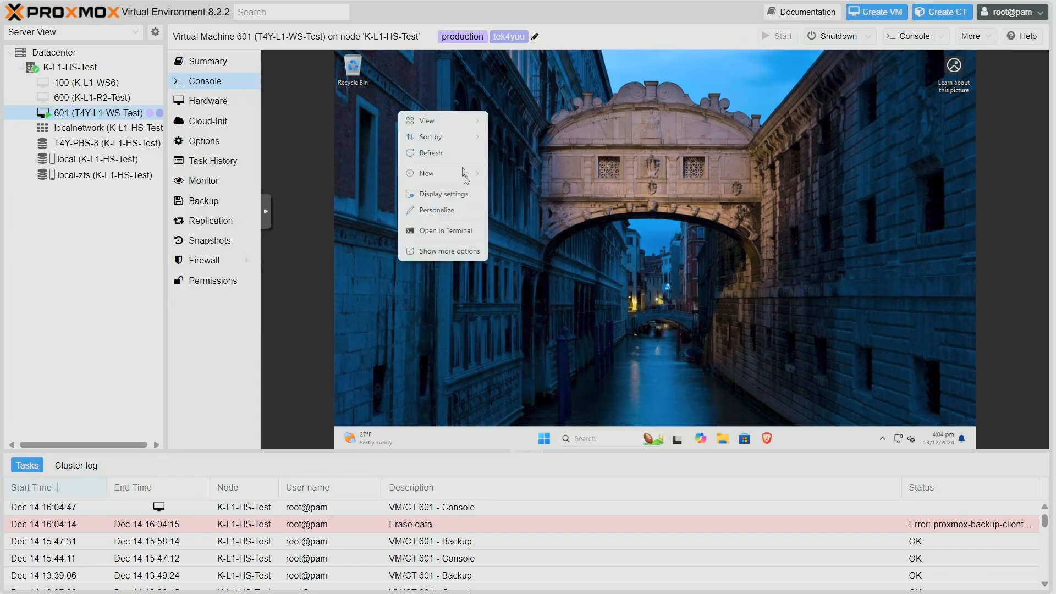
mouse_move(519, 230)
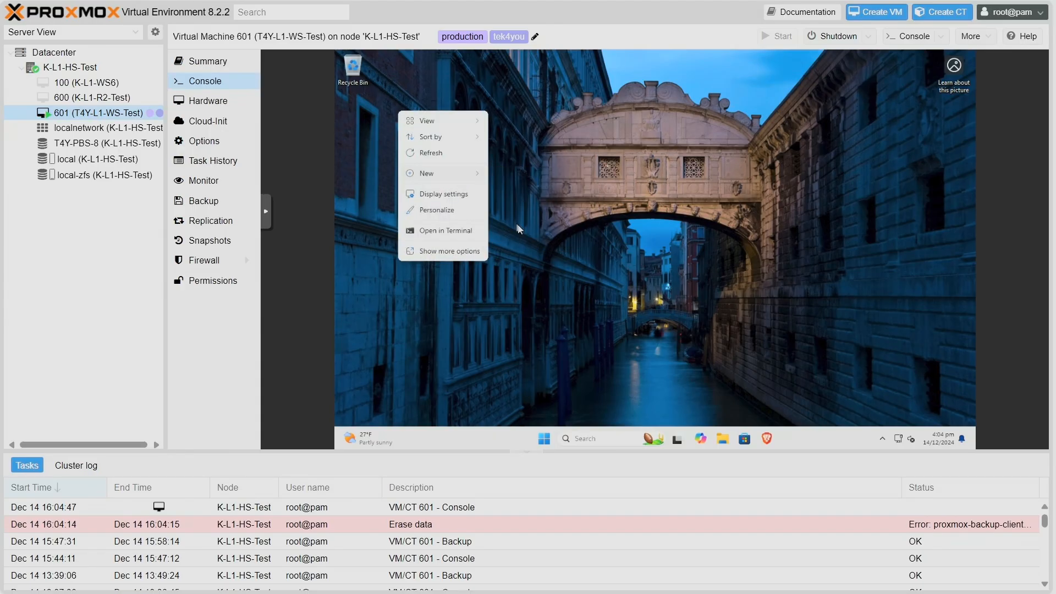
left_click(426, 173)
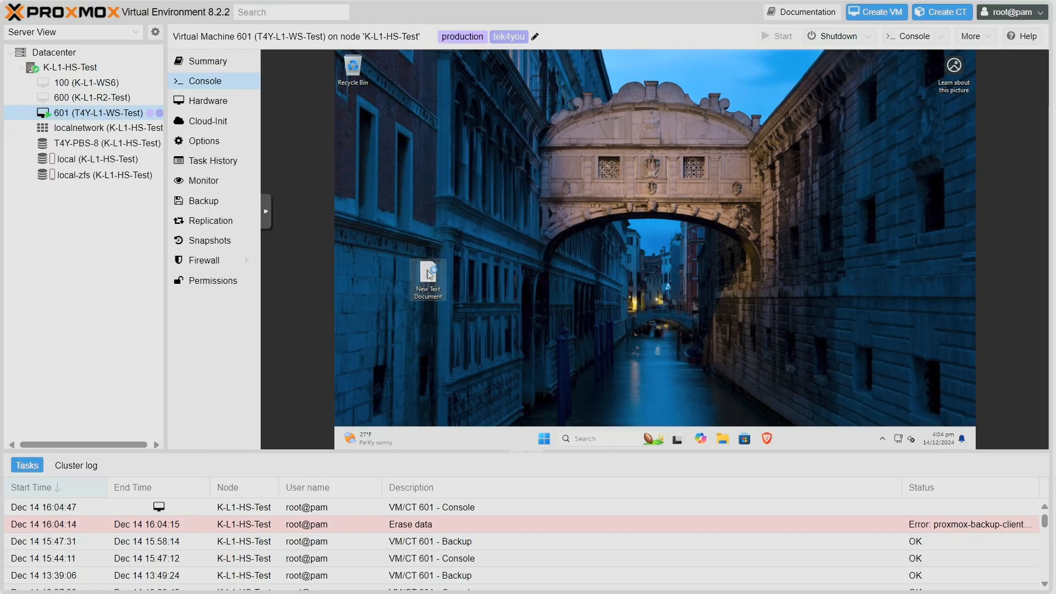
double_click(428, 278)
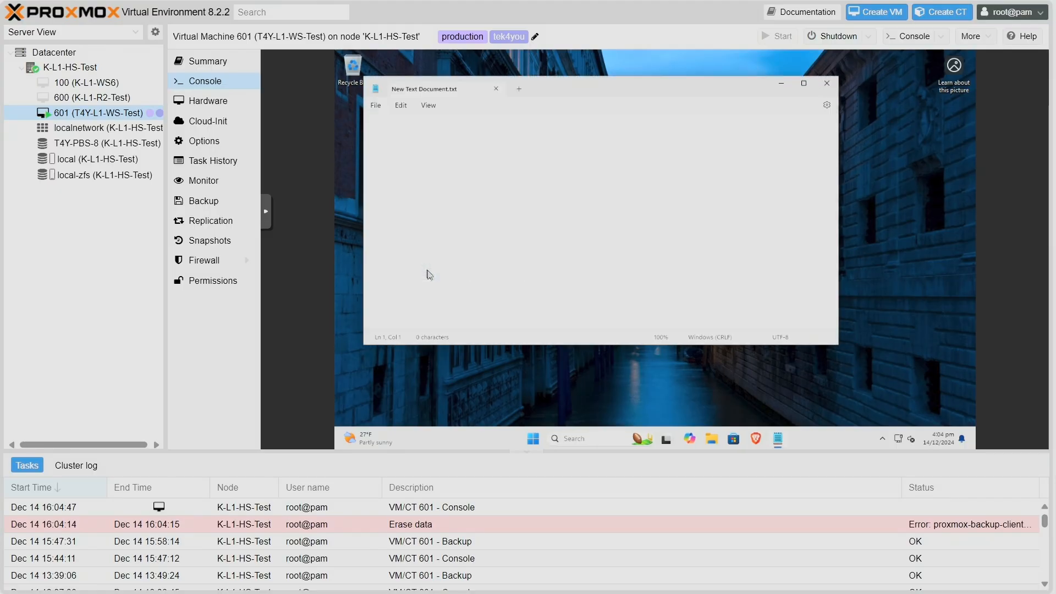
type("Test 123")
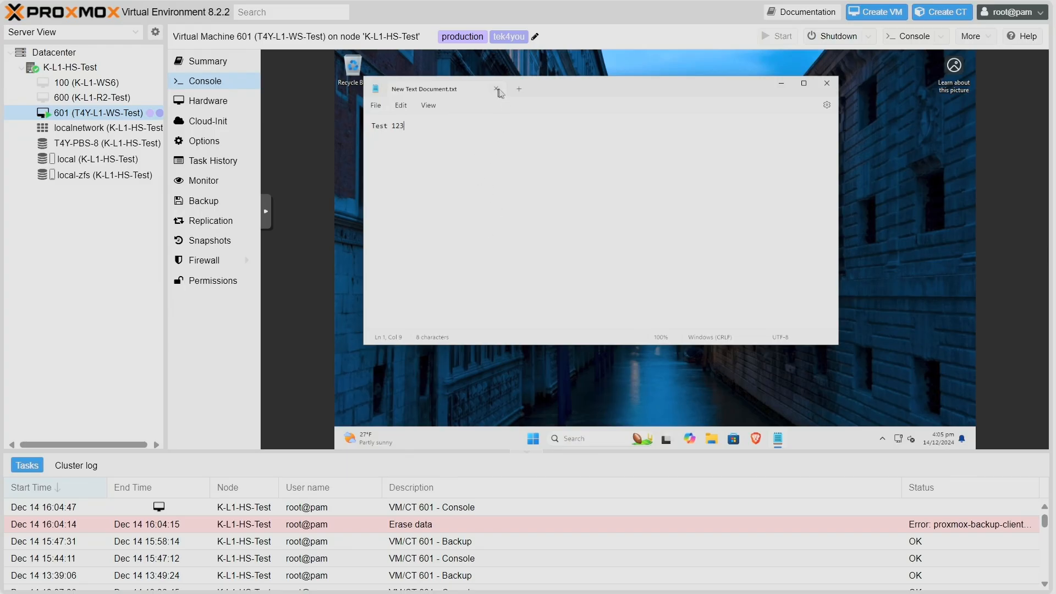
left_click(496, 88)
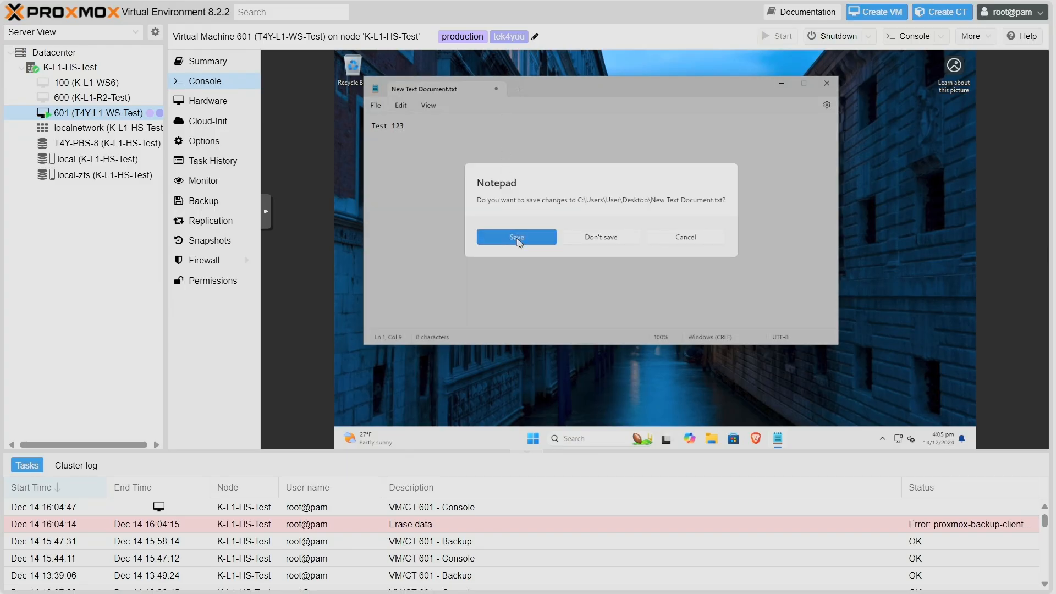
left_click(517, 237)
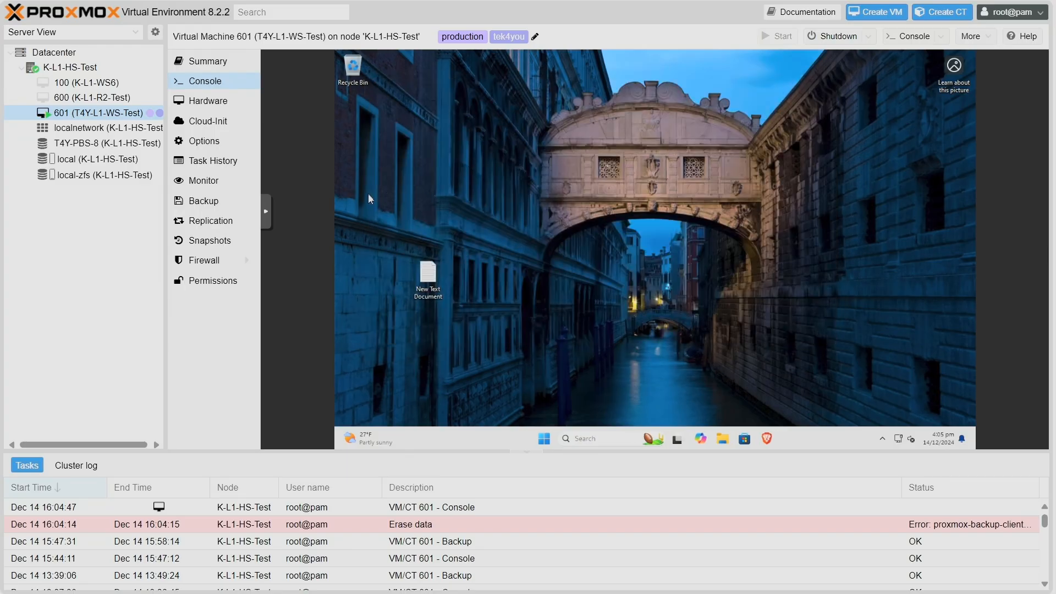
left_click(204, 201)
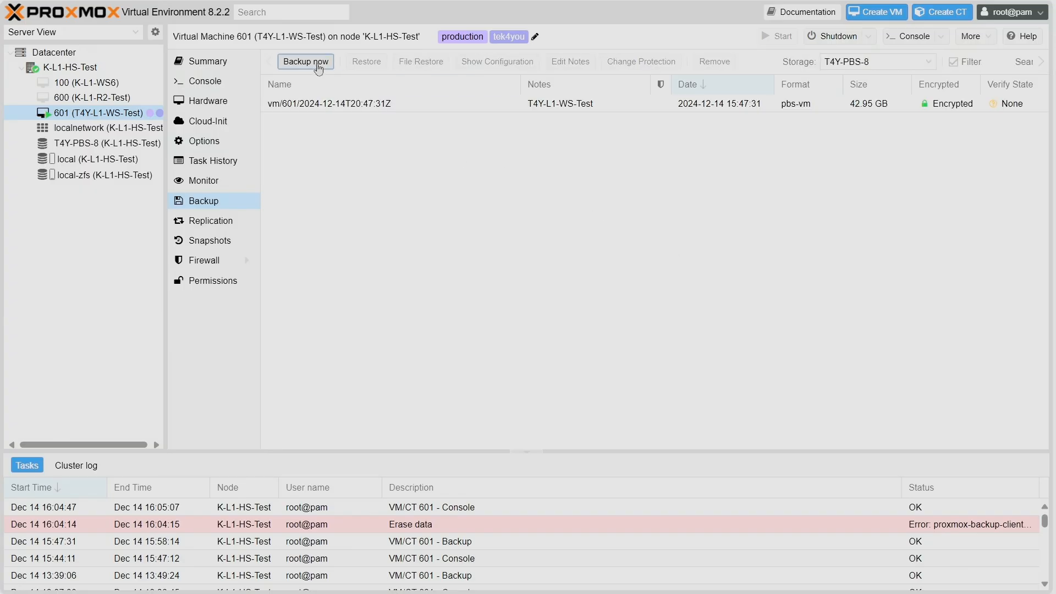
Run a second incremental VM 601 backup to T4Y-PBS-8, reusing 97% of existing data.
left_click(306, 61)
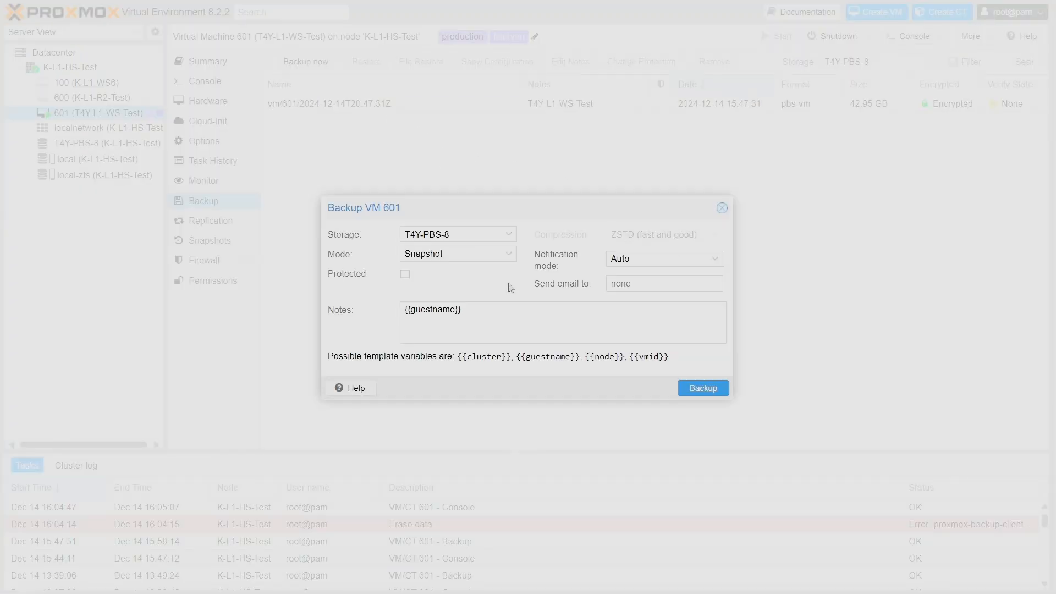
left_click(703, 387)
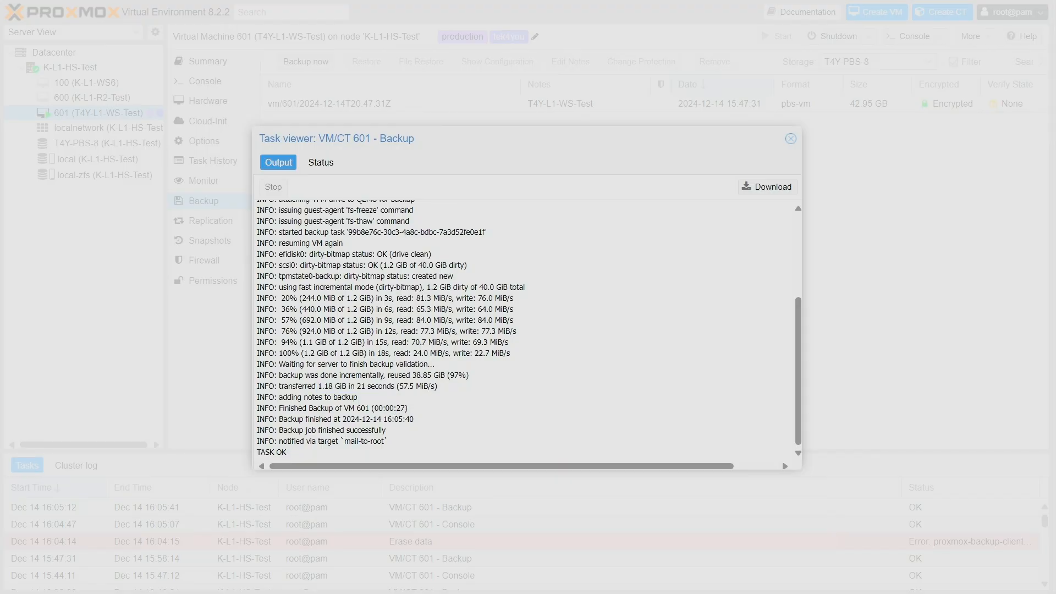
double_click(325, 386)
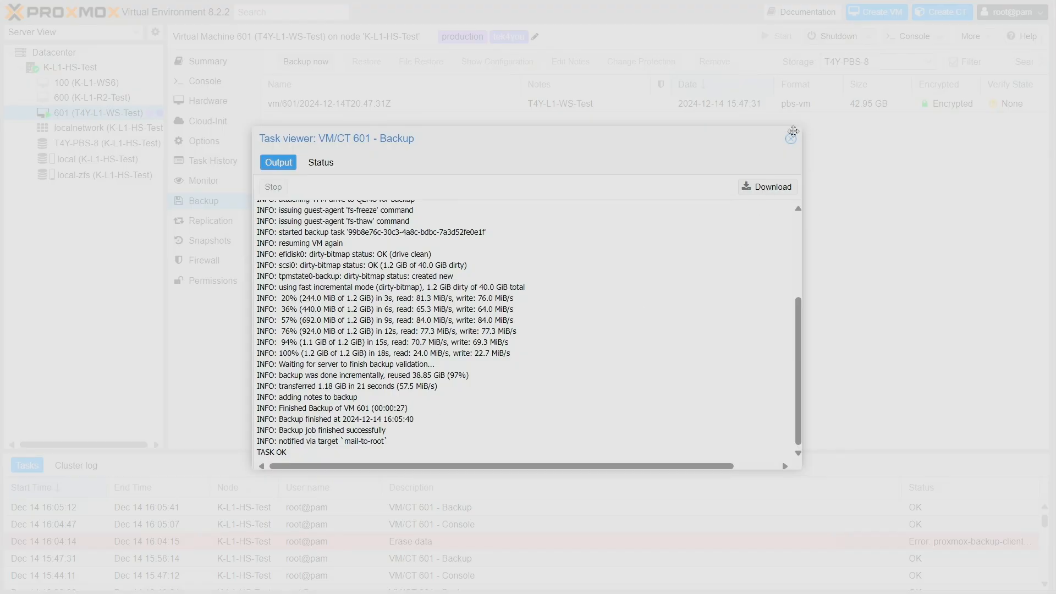
Close the task log and open File Restore for the newest 2024-12-14T21:05:13Z backup.
left_click(791, 139)
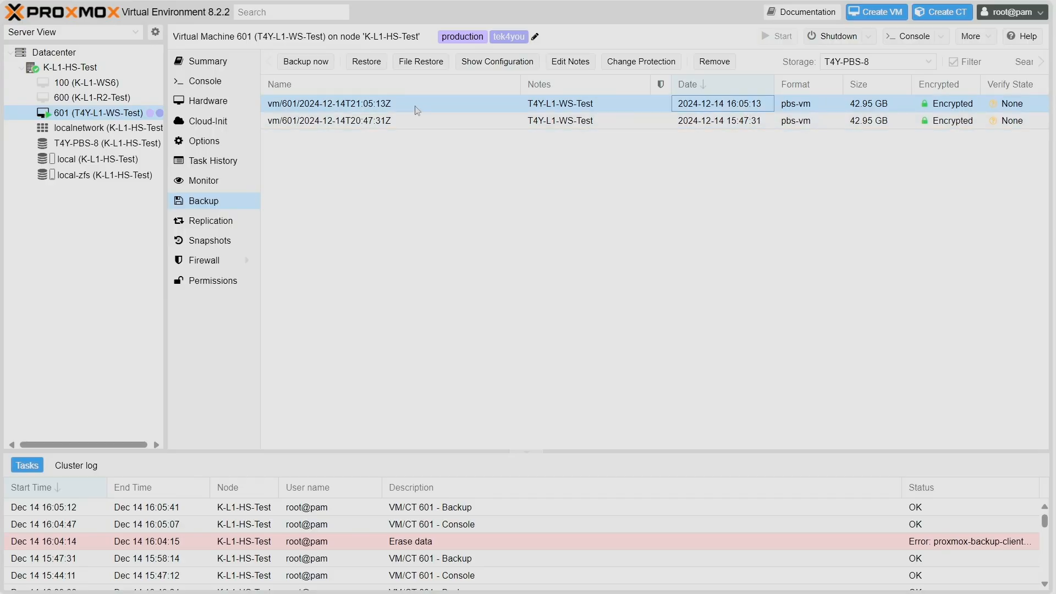
mouse_move(423, 65)
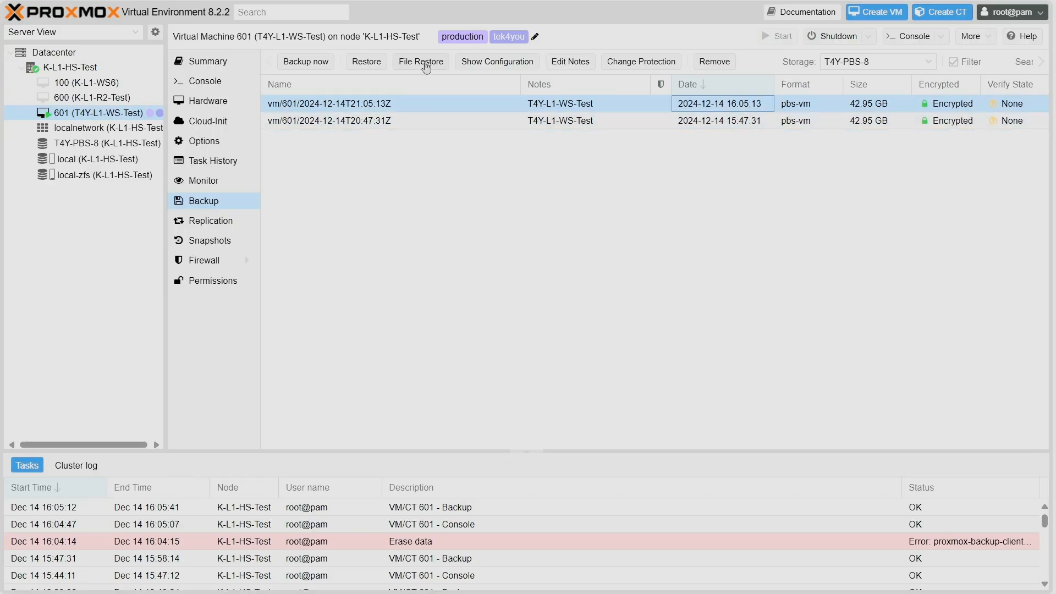
left_click(421, 61)
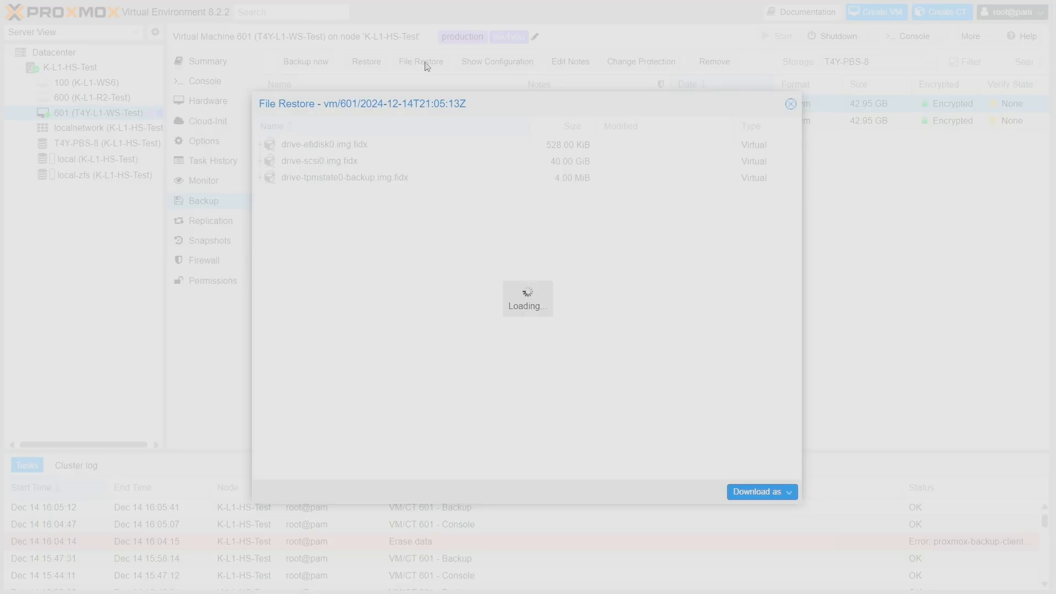
Expand drive-scsi0.img.fidx down to partition 3 and its Users > User profile folder.
left_click(261, 160)
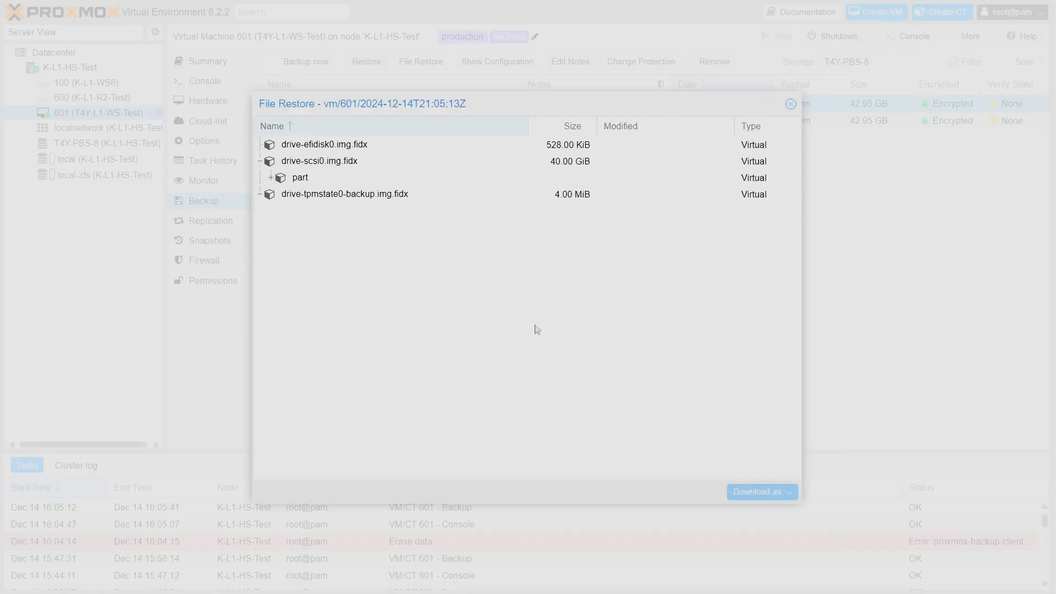
left_click(335, 164)
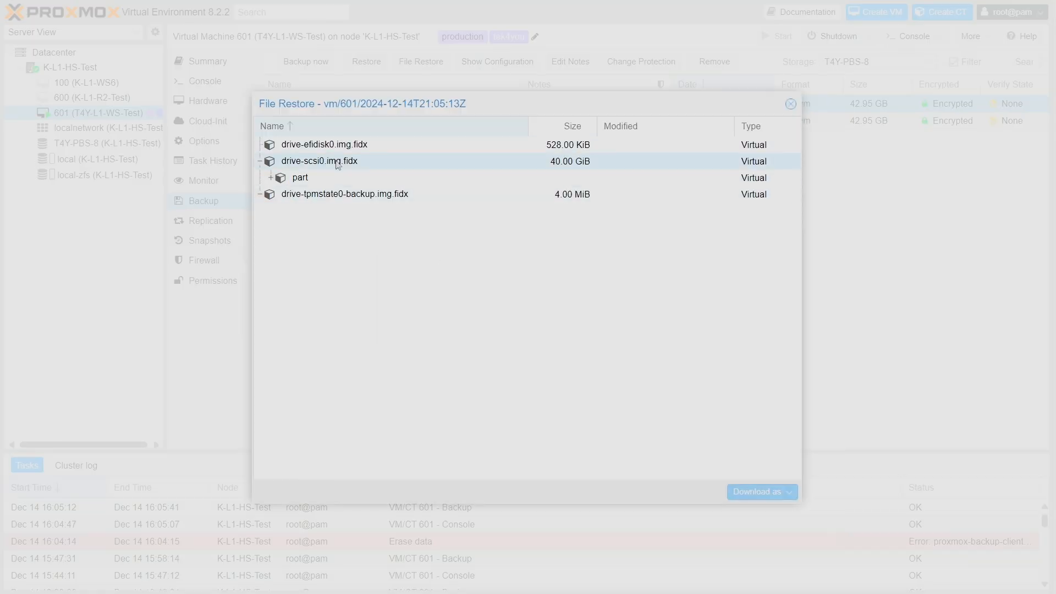
left_click(319, 161)
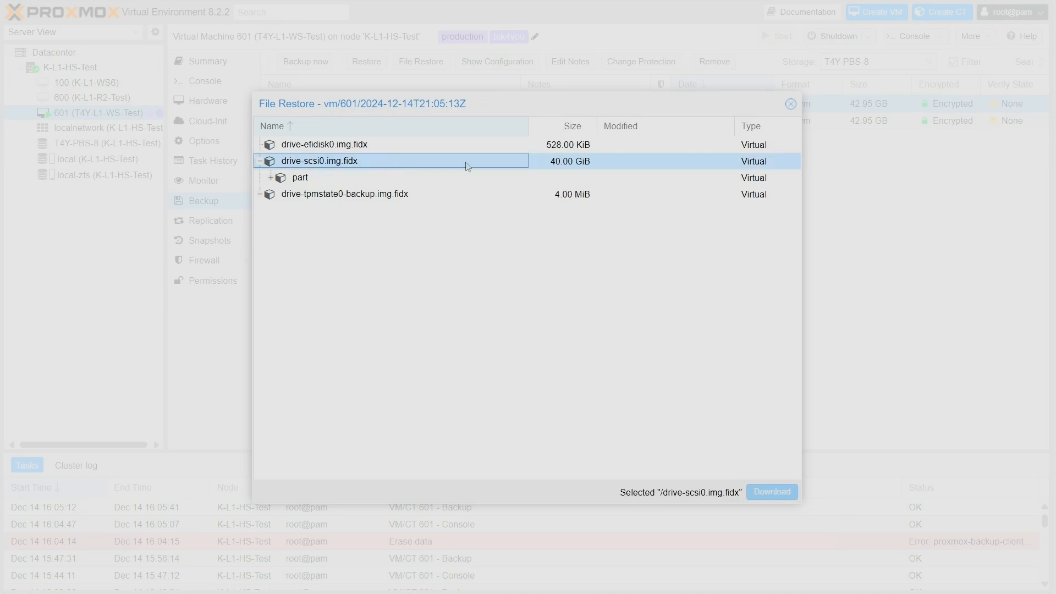
left_click(278, 177)
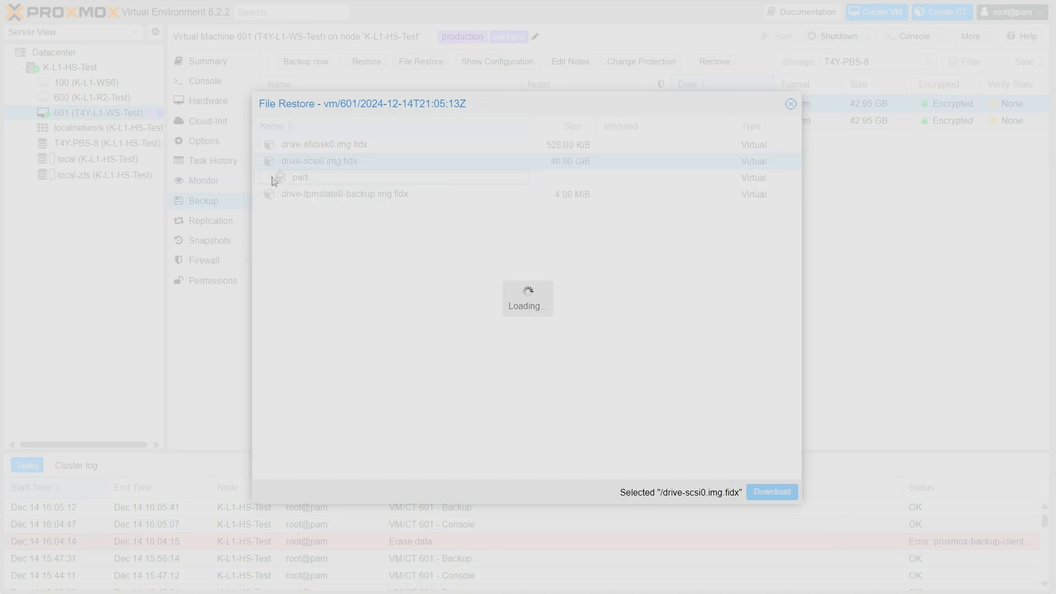
left_click(273, 177)
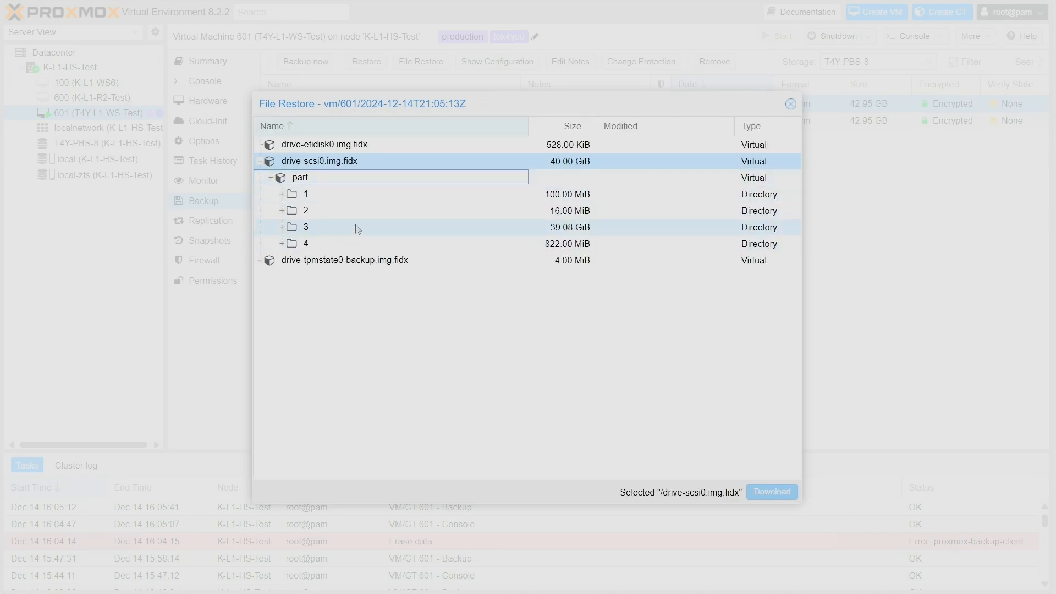
left_click(305, 227)
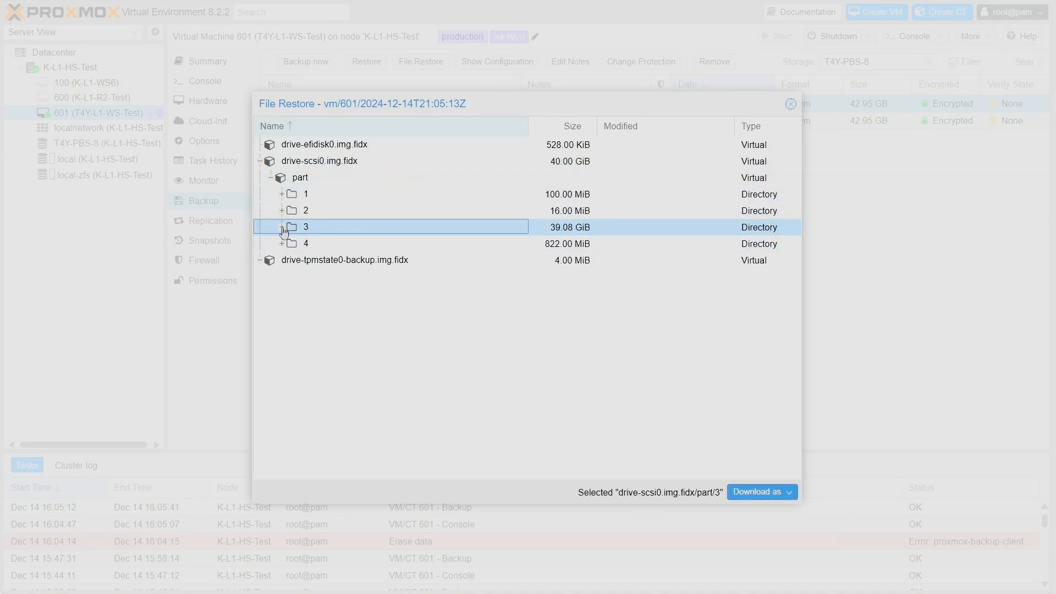
left_click(282, 227)
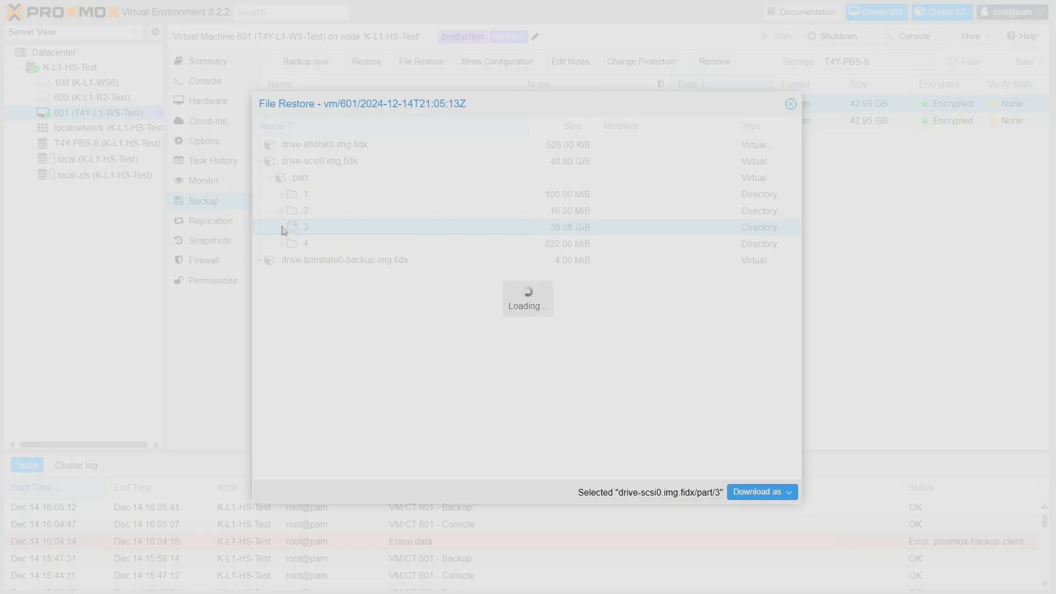
left_click(282, 226)
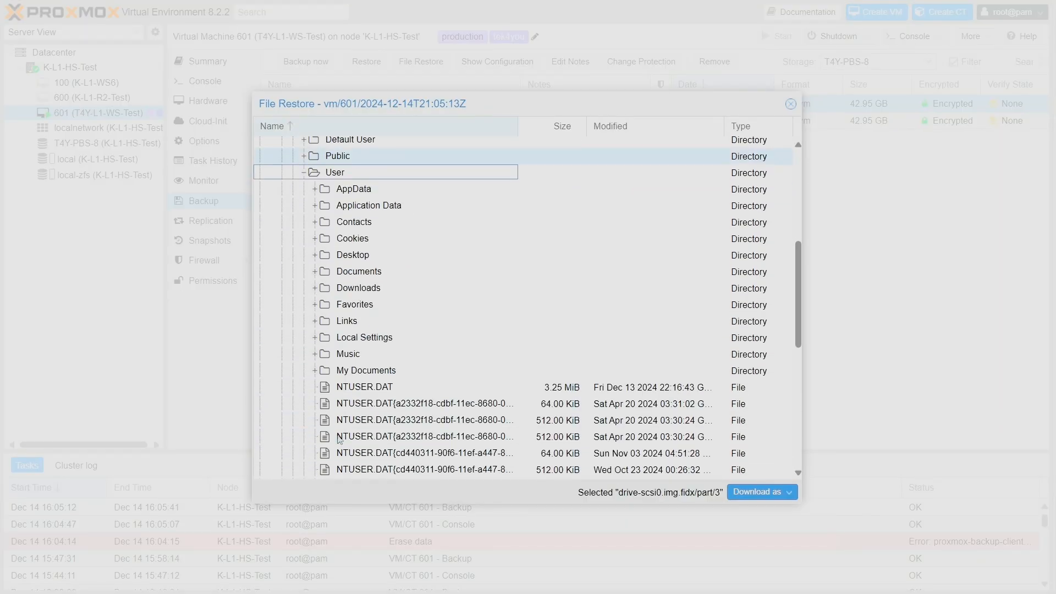
Download New Text Document.txt from the backup's Desktop folder and close File Restore.
scroll("down", 3)
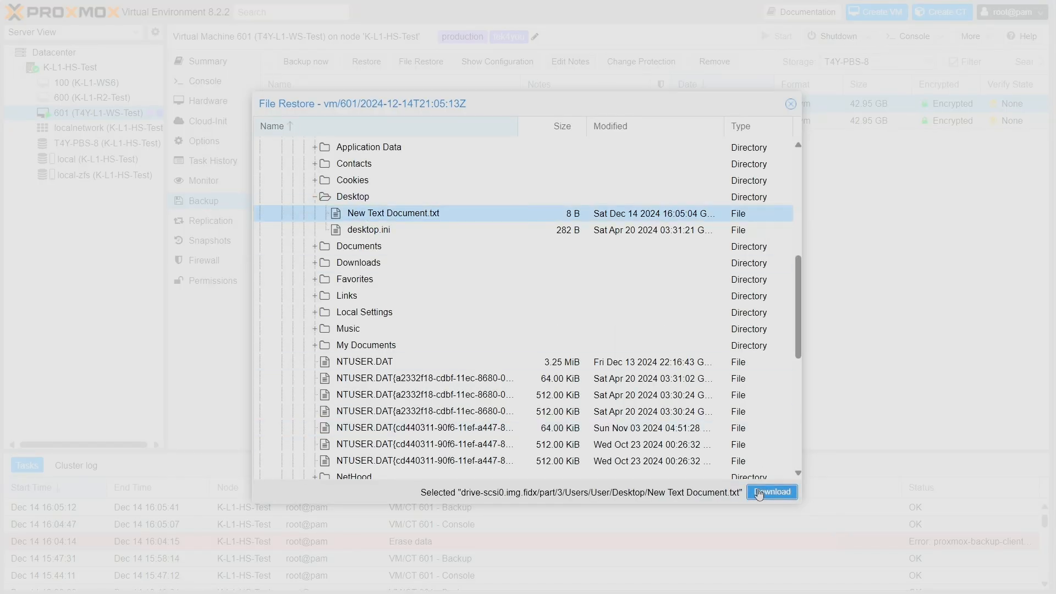
left_click(772, 492)
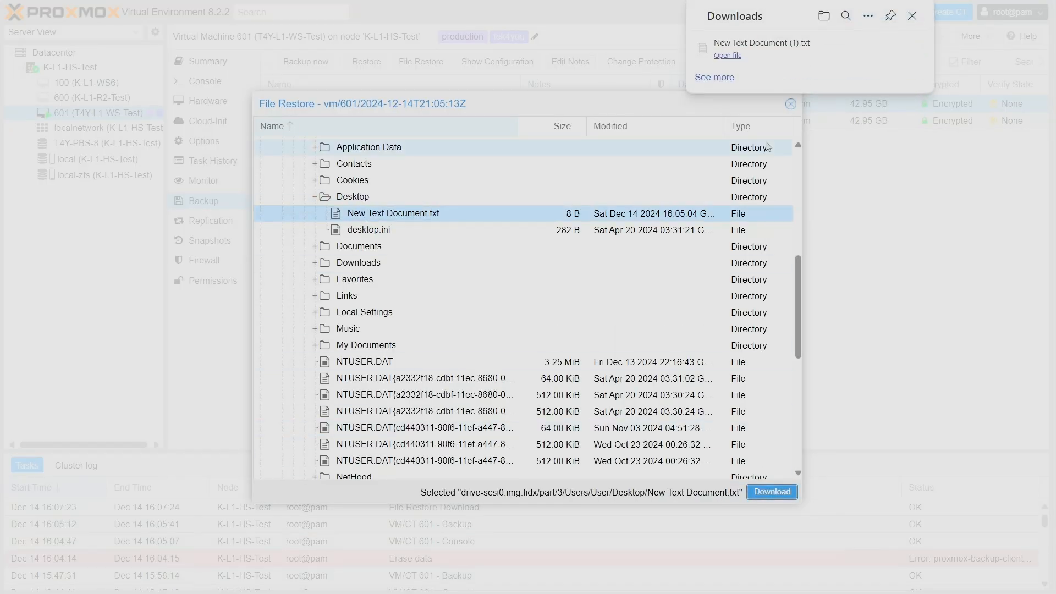
left_click(727, 55)
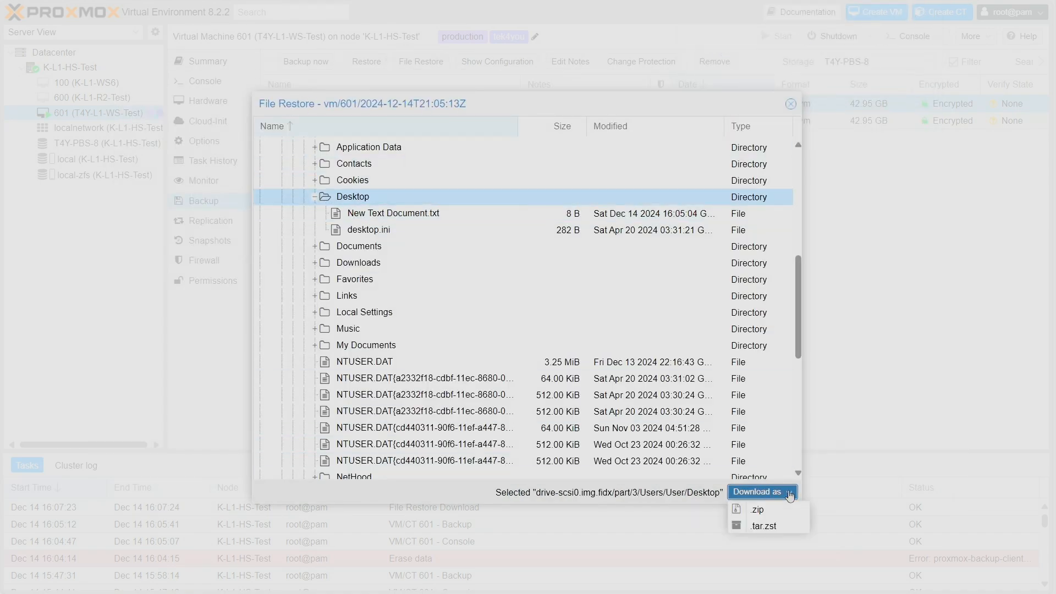
mouse_move(793, 534)
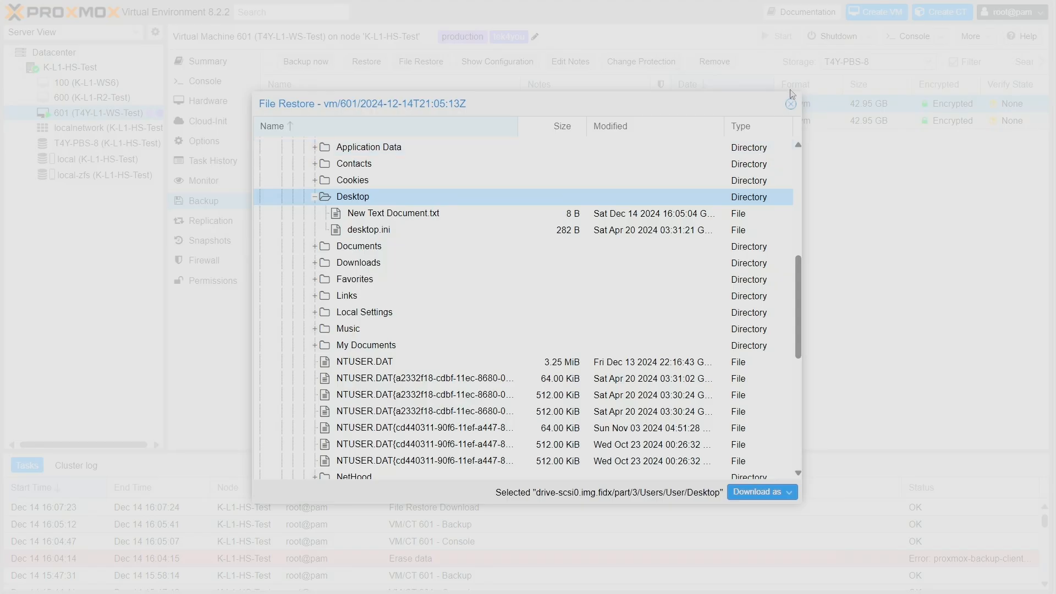
left_click(790, 105)
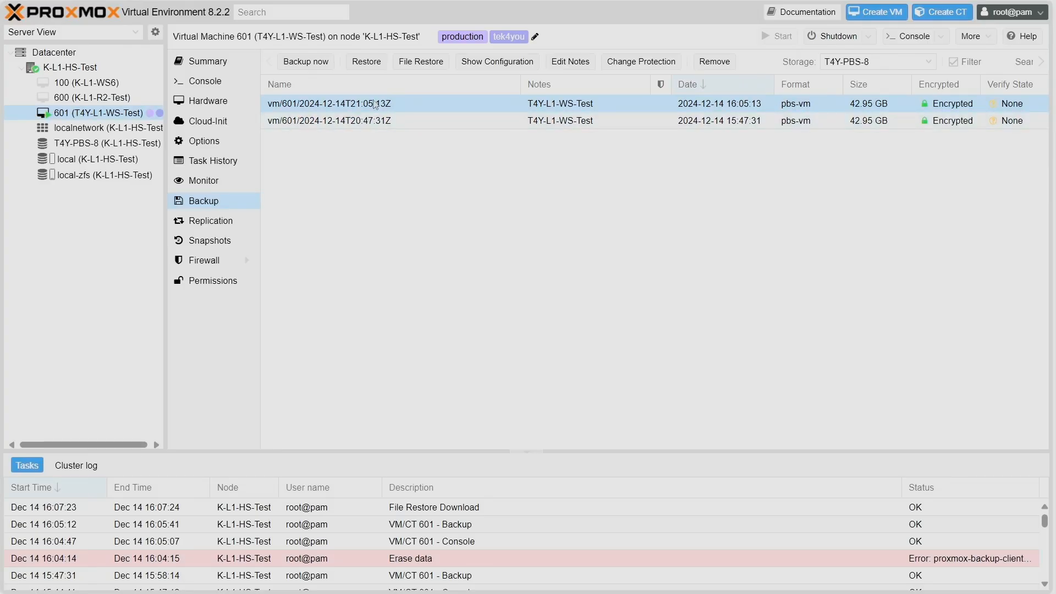